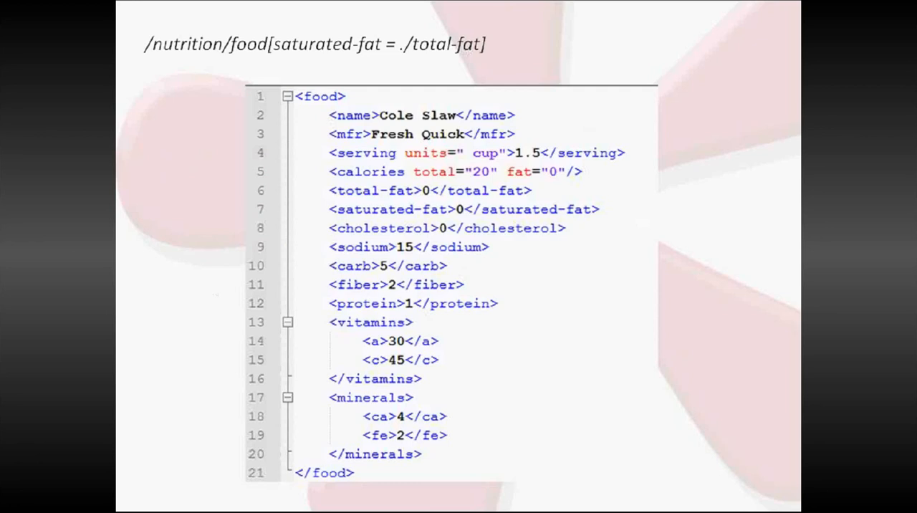
Change the first record's Total Fat and Saturated Fat so the XPath result reads Bagels, New York Style
key(right)
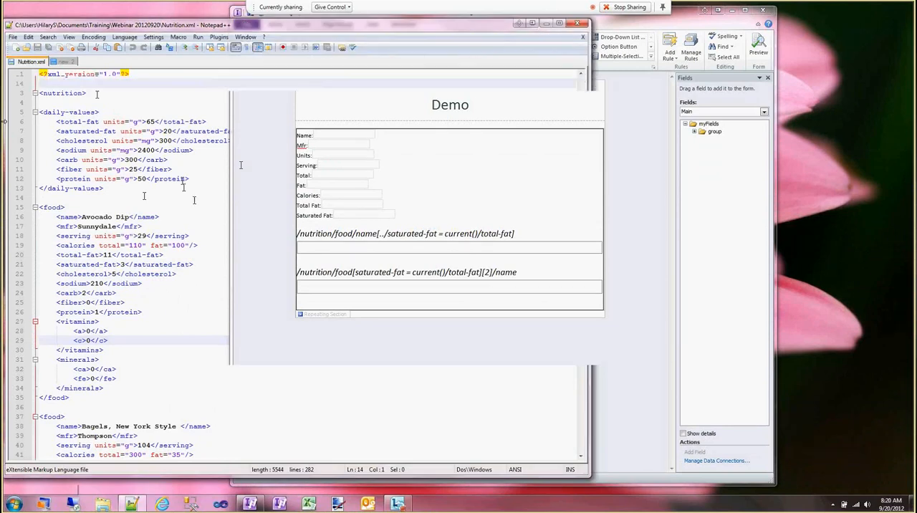
scroll(down, 3)
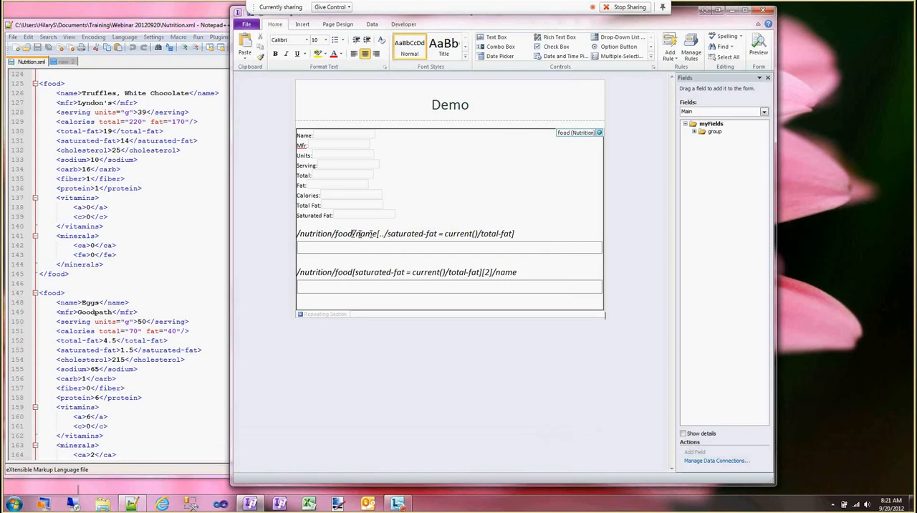
mouse_move(364, 232)
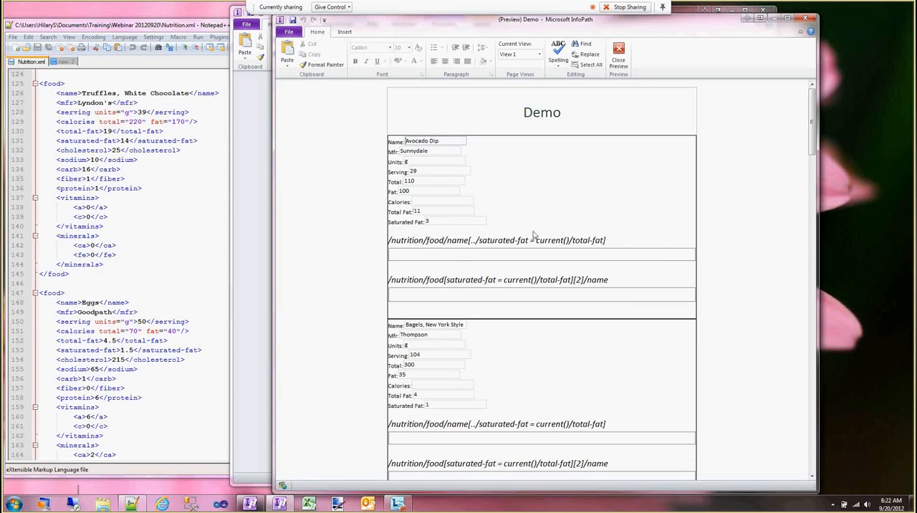
mouse_move(725, 284)
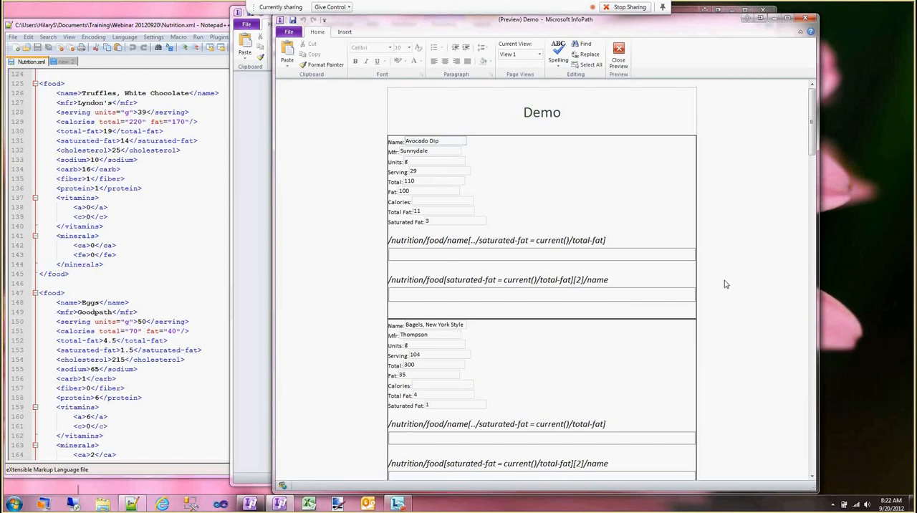
mouse_move(517, 258)
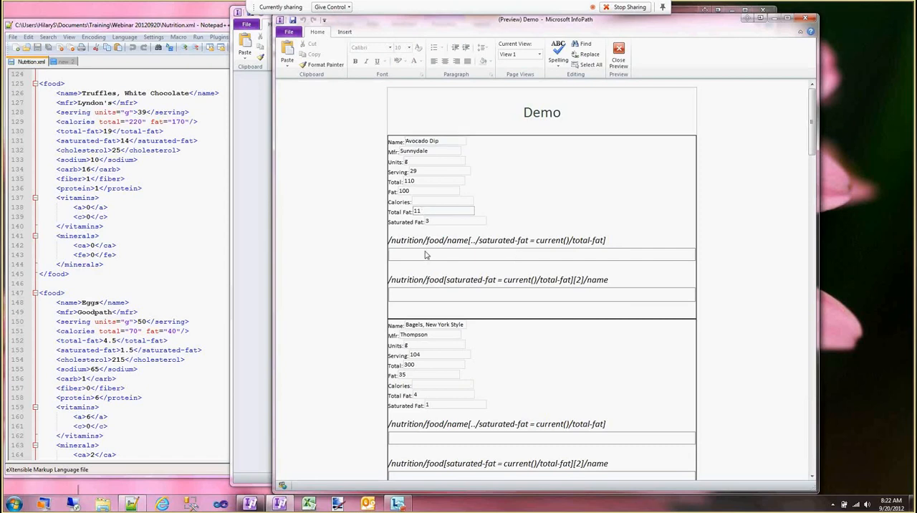
click(443, 210)
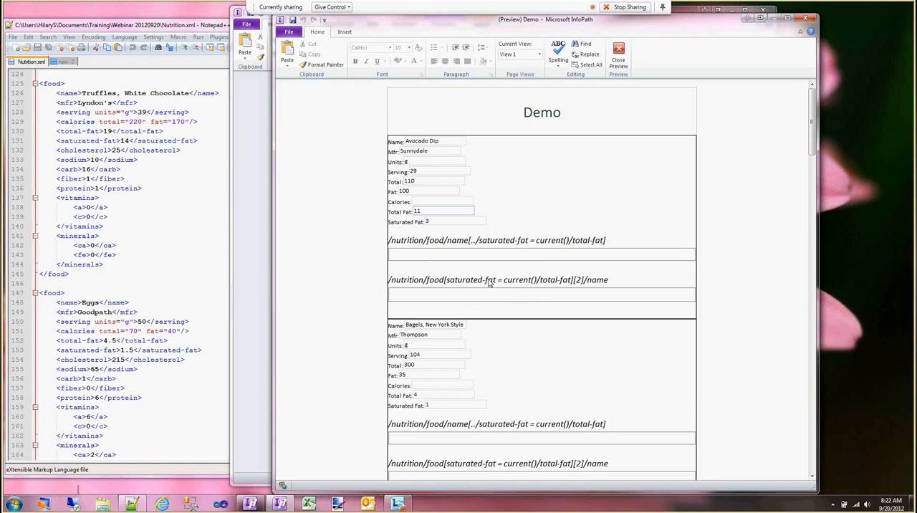
click(443, 212)
text(14)
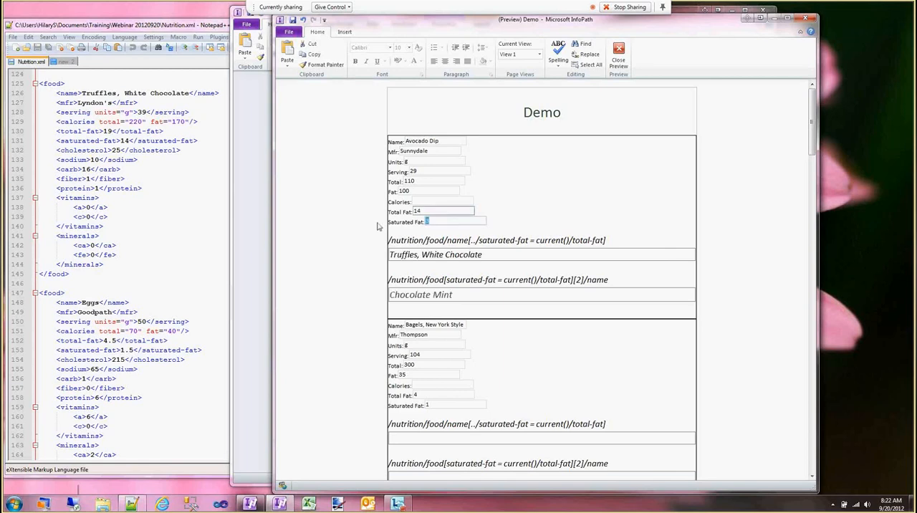
mouse_move(502, 261)
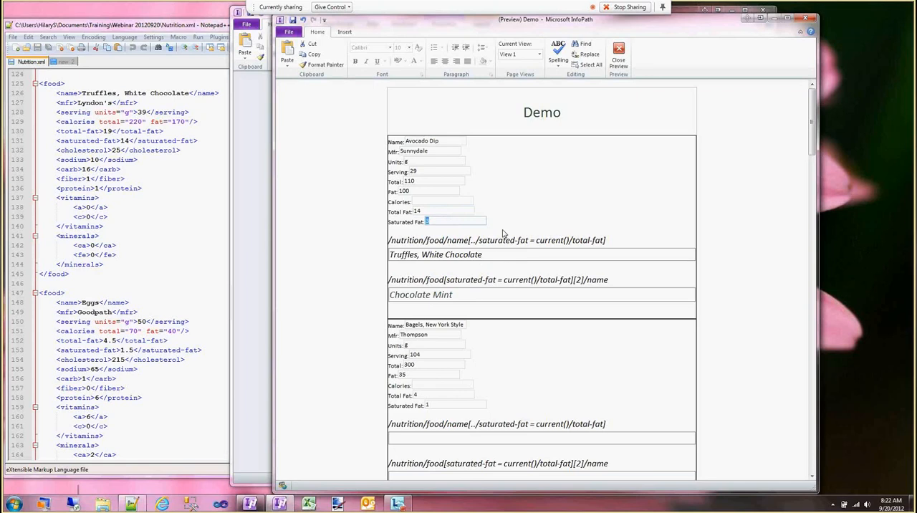
mouse_move(459, 298)
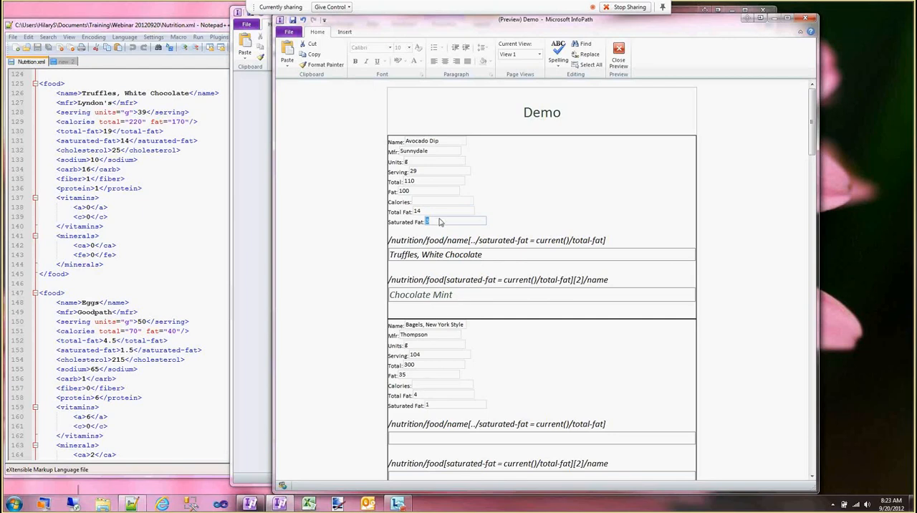
mouse_move(431, 232)
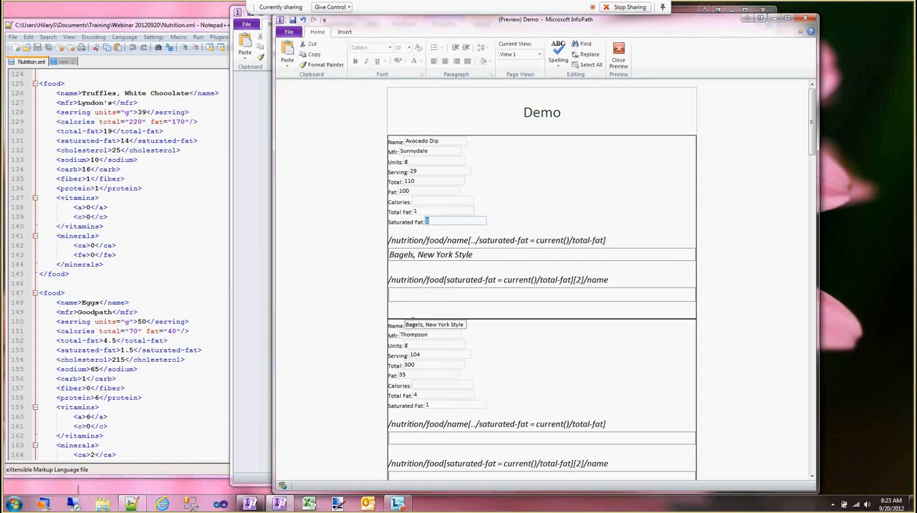
click(456, 404)
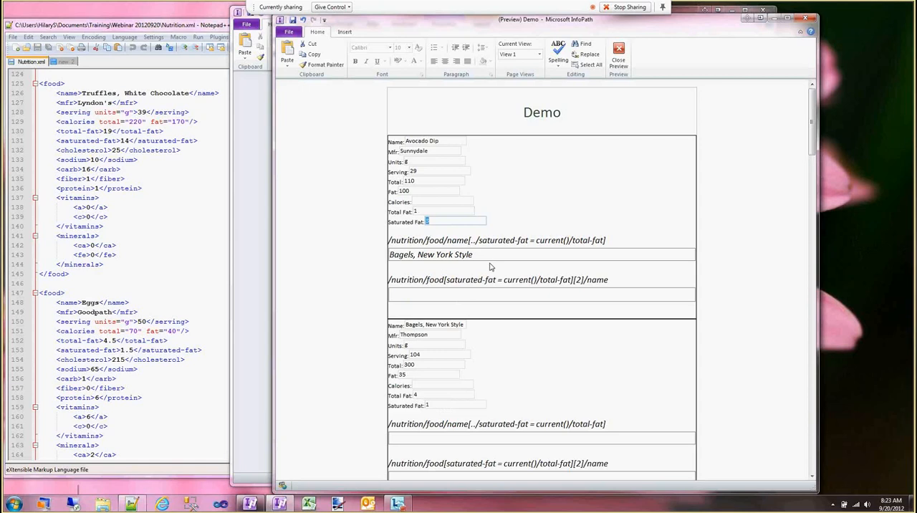
mouse_move(506, 285)
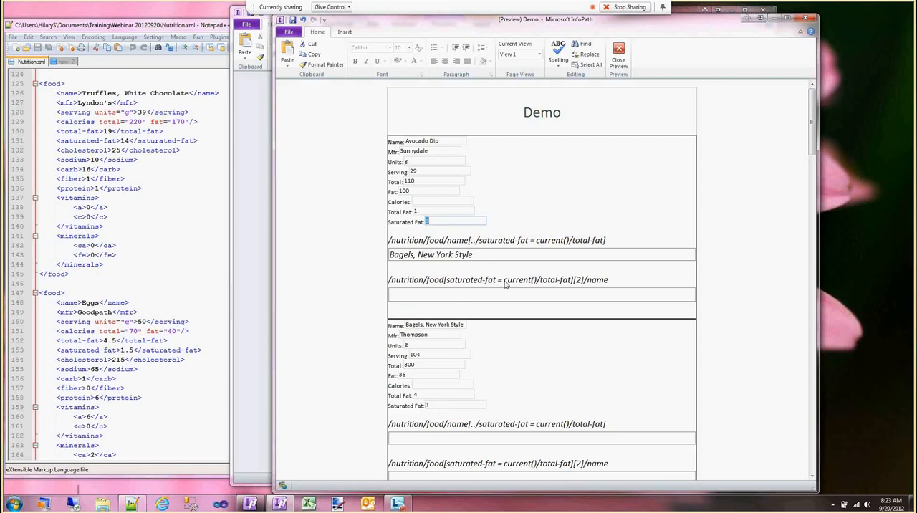
mouse_move(475, 285)
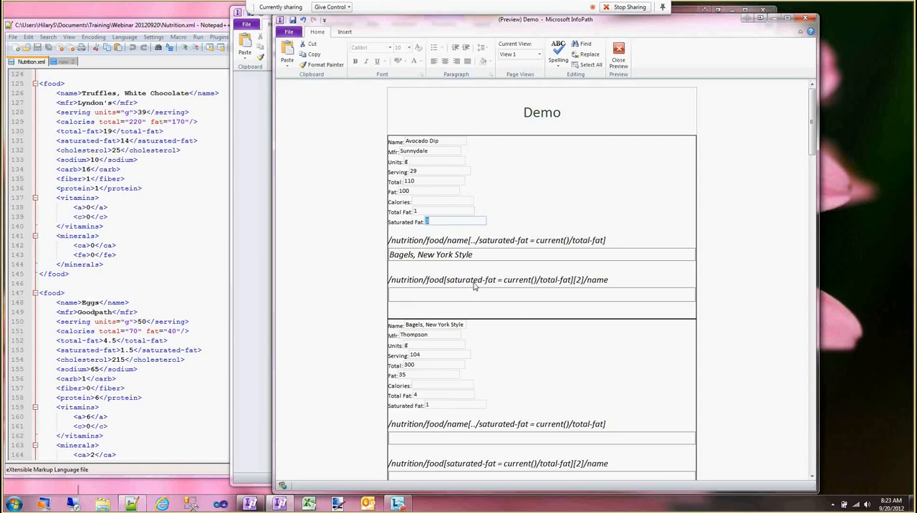
mouse_move(553, 298)
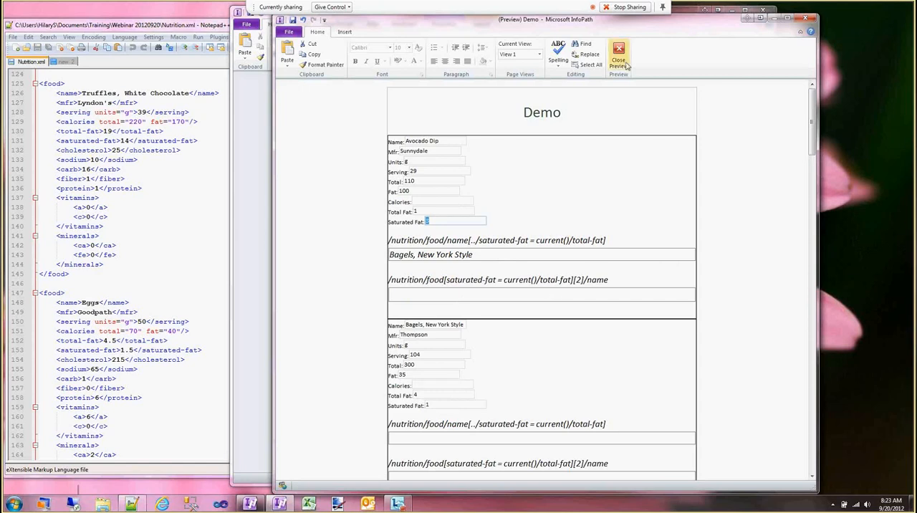
Leave preview and place the cursor below the second XPath expression in design view
click(619, 50)
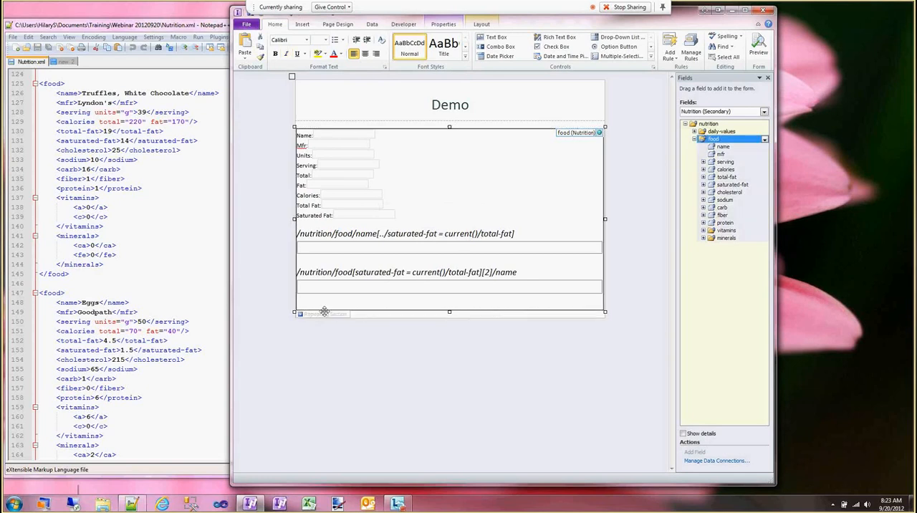
mouse_move(327, 319)
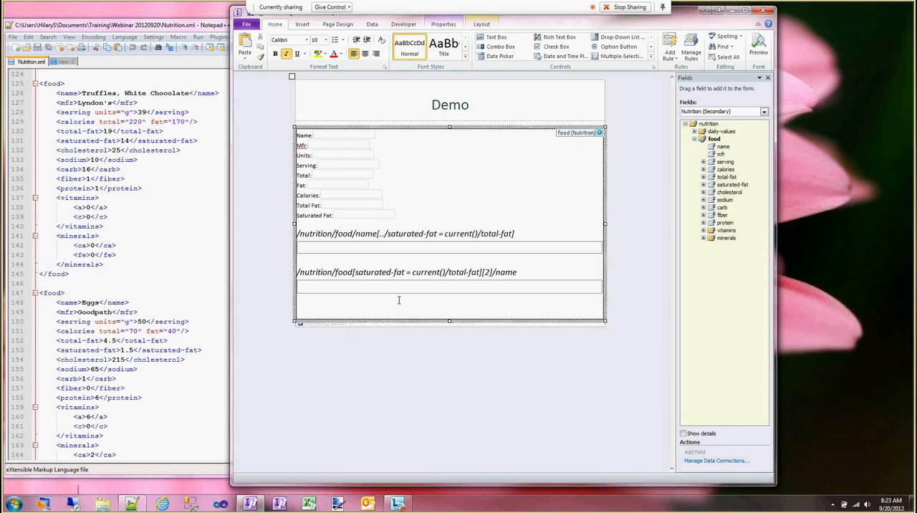
click(728, 58)
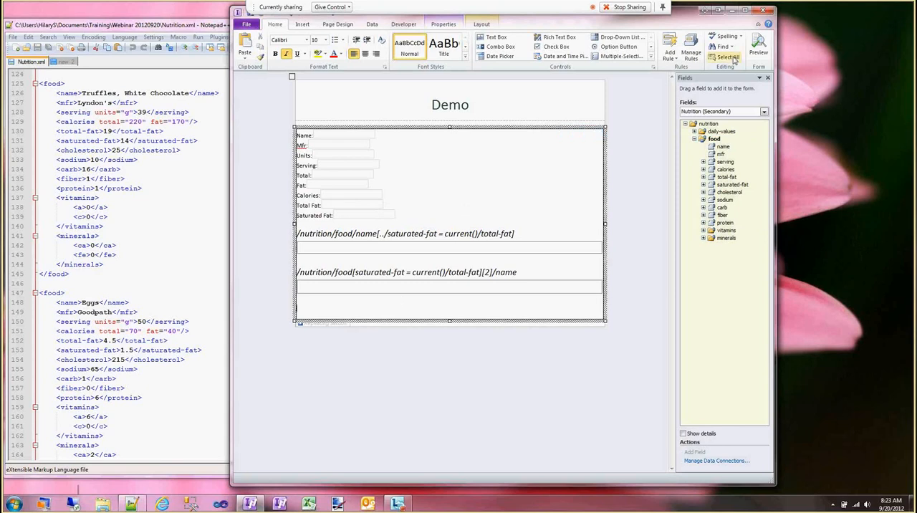
Insert a calculated value built from a local-name(.) formula below the second XPath expression
click(652, 57)
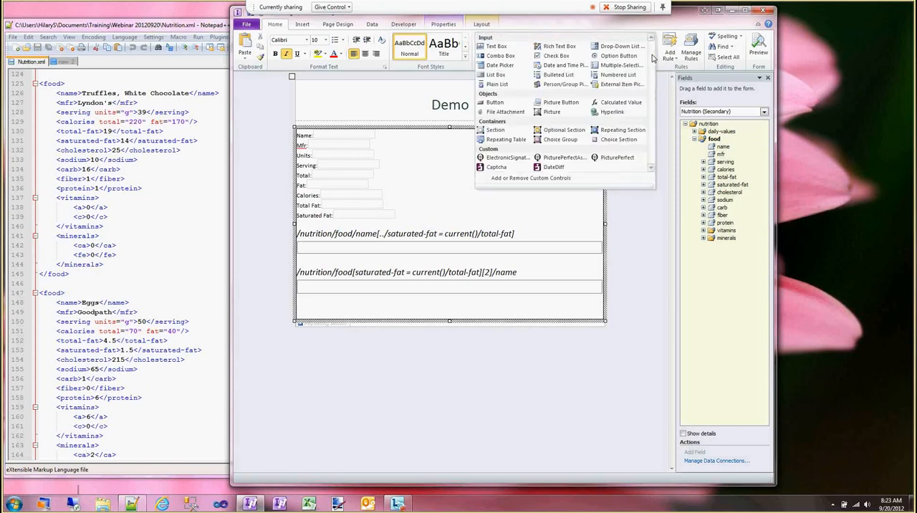
click(622, 102)
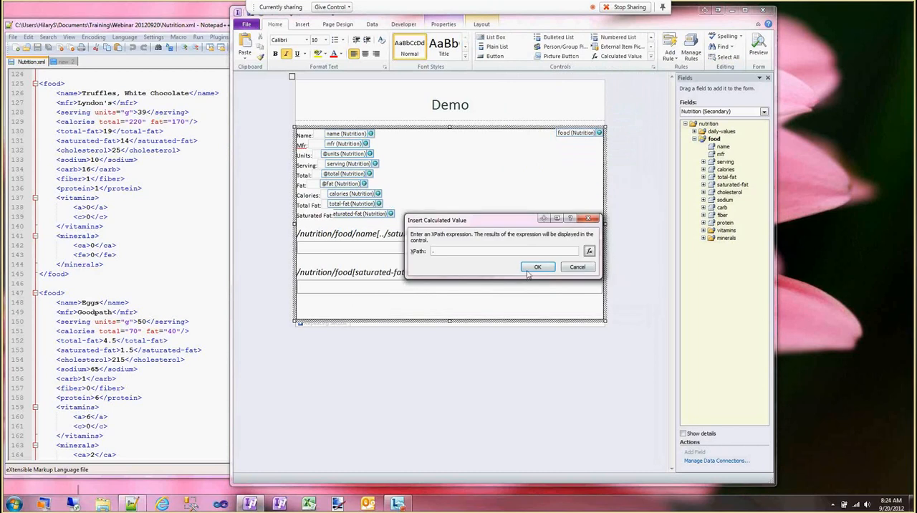
click(537, 266)
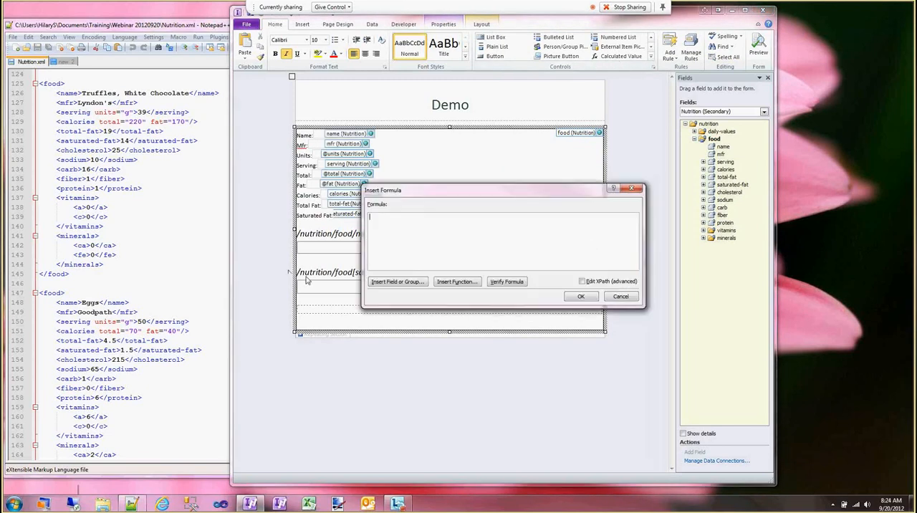
click(455, 281)
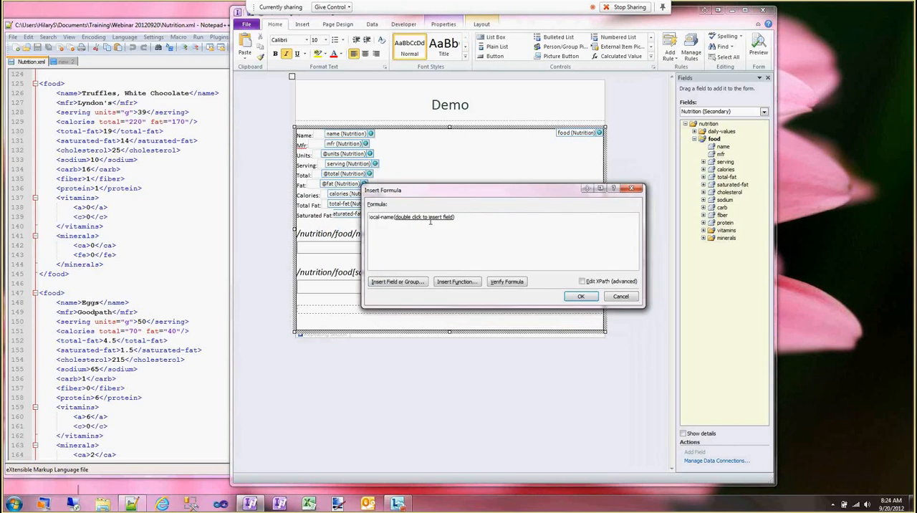
double_click(423, 218)
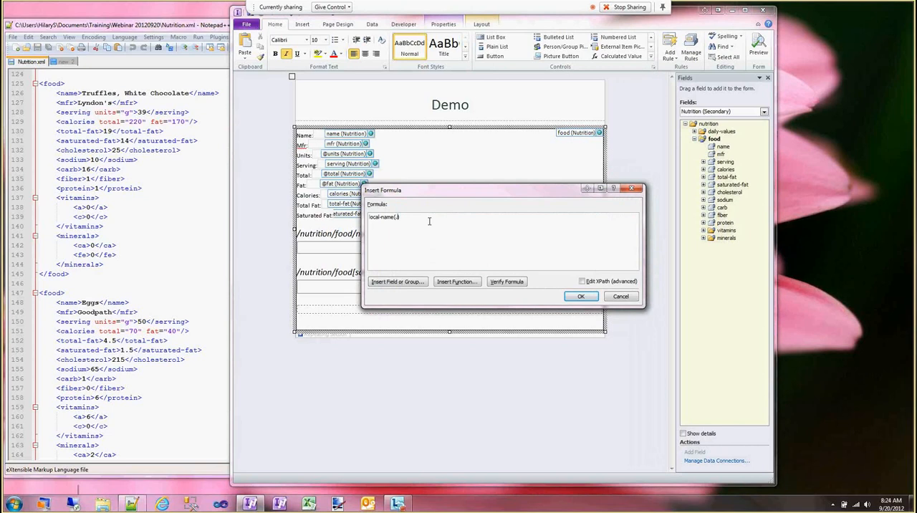
click(580, 295)
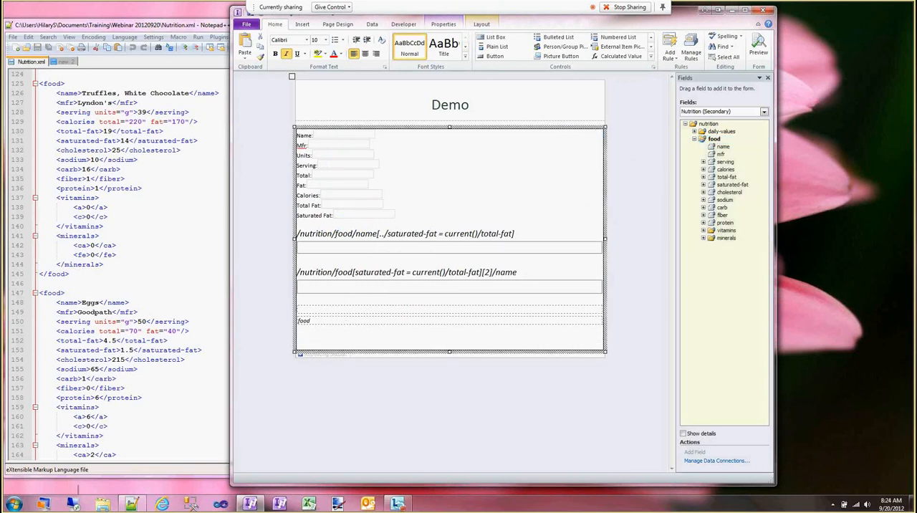
Add the name field into the food section as a calculated value and confirm its properties
right_click(723, 146)
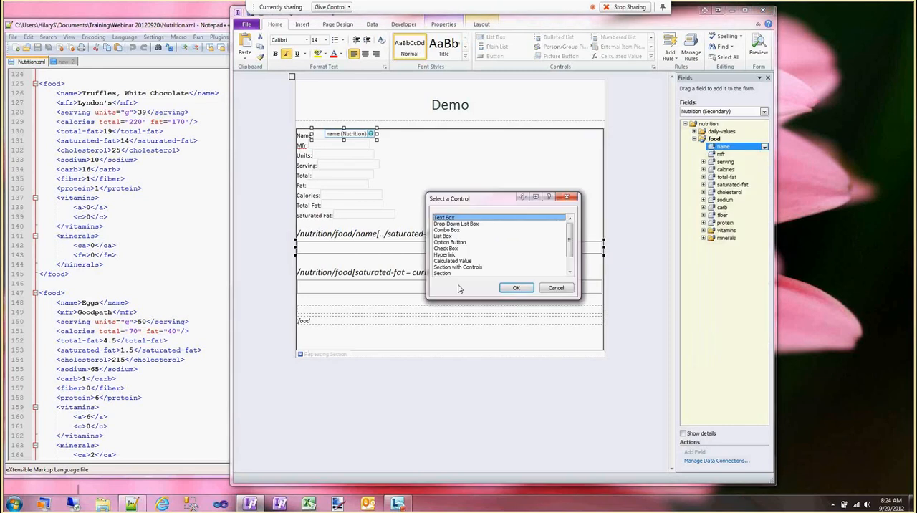
click(441, 272)
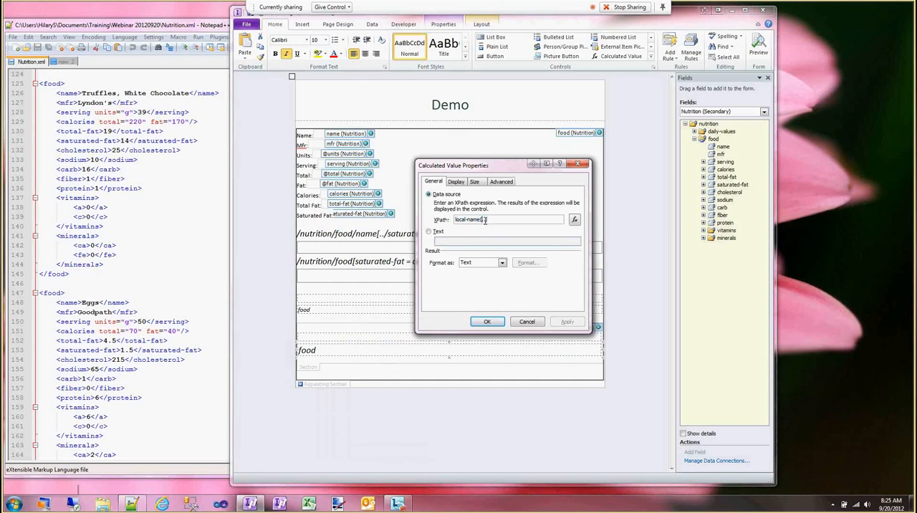
click(487, 321)
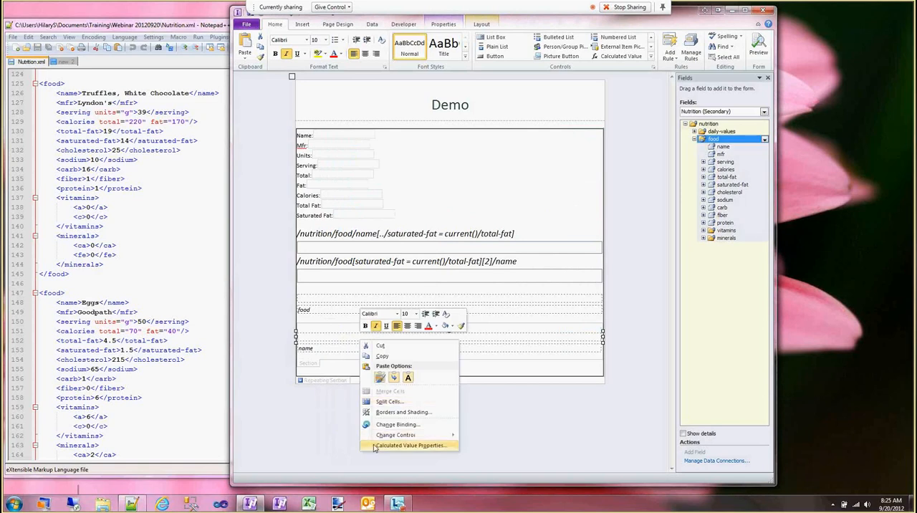
click(410, 444)
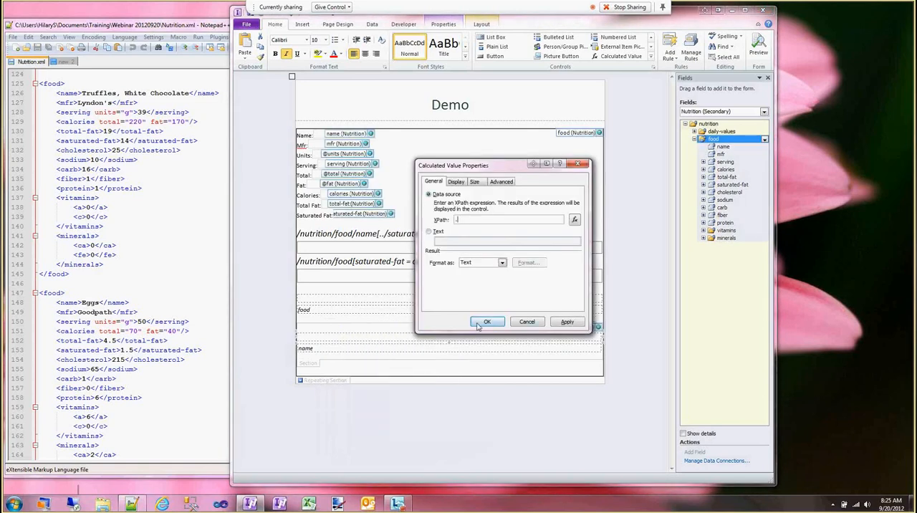
click(487, 321)
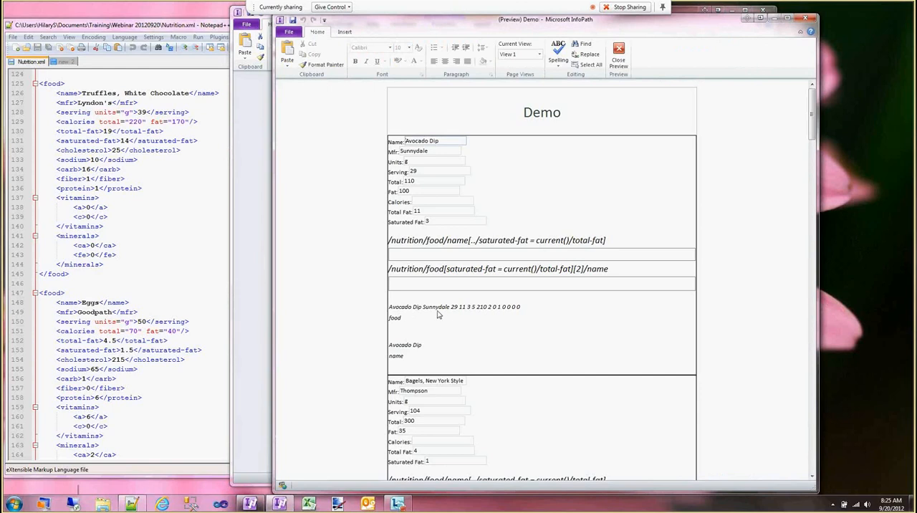
mouse_move(524, 309)
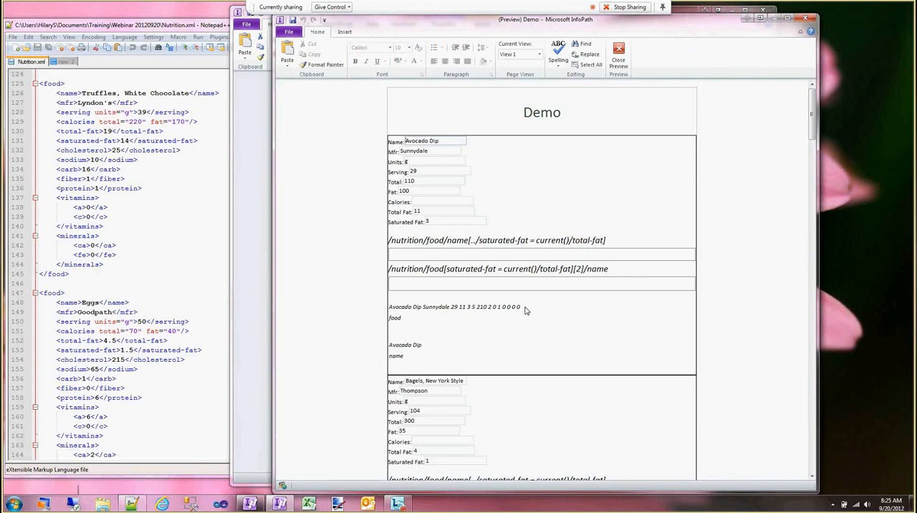
Inspect the previewed Demo form showing Avocado Dip with food and name element labels
click(433, 152)
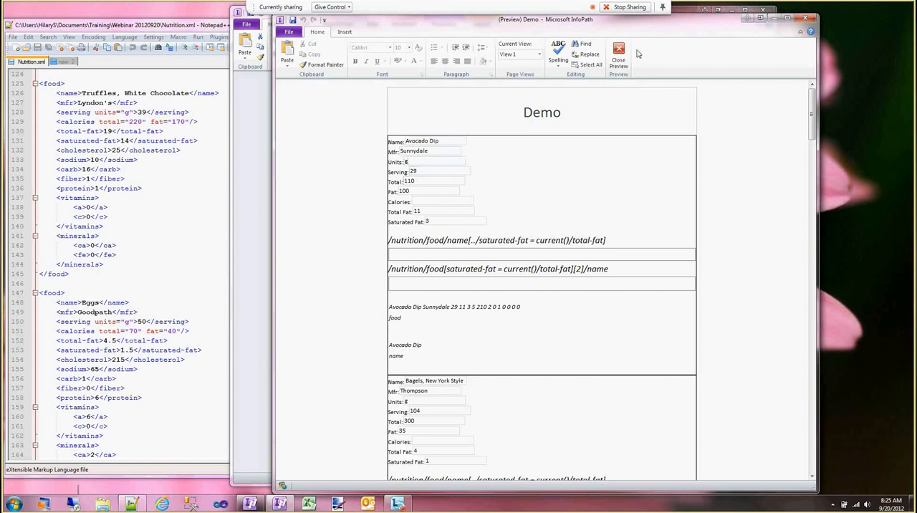
Leave preview, switch to the demo2 form and bring up the aField calculated value's options
click(617, 54)
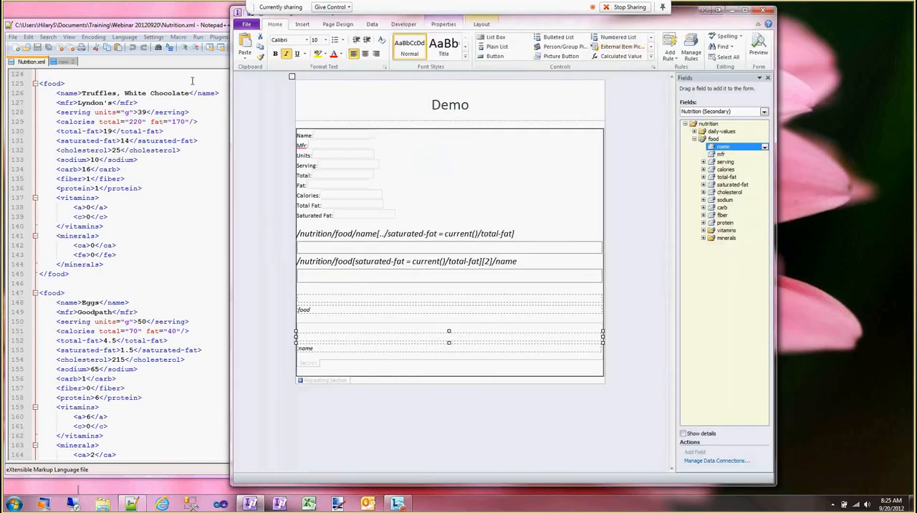
click(338, 23)
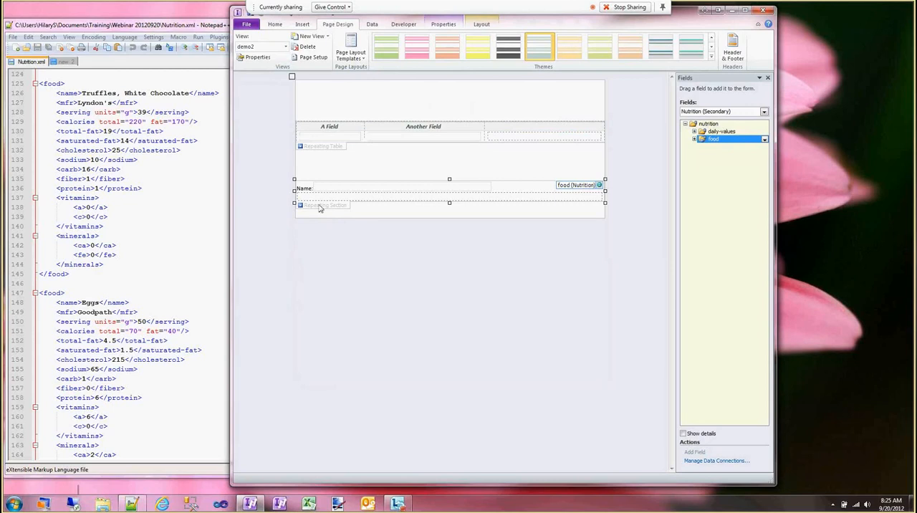
right_click(323, 187)
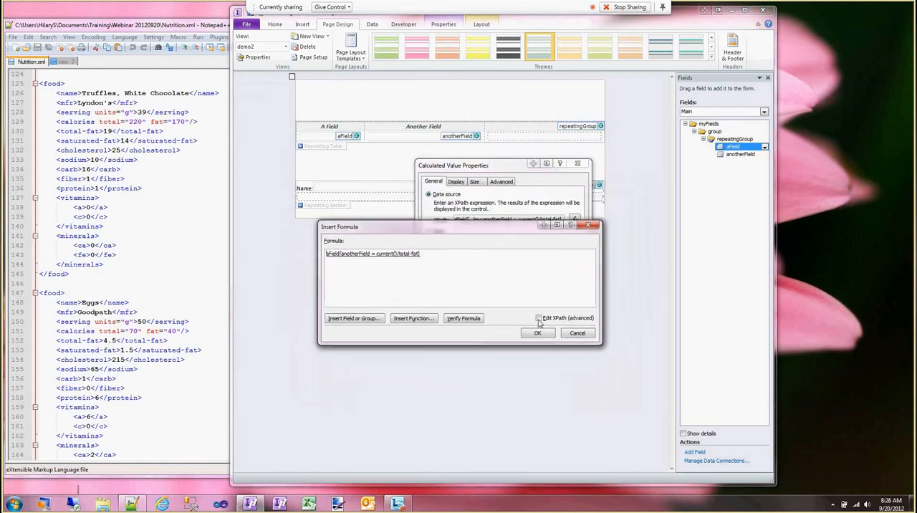
Enable Edit XPath (advanced) and remove current() from the anotherField comparison
click(538, 319)
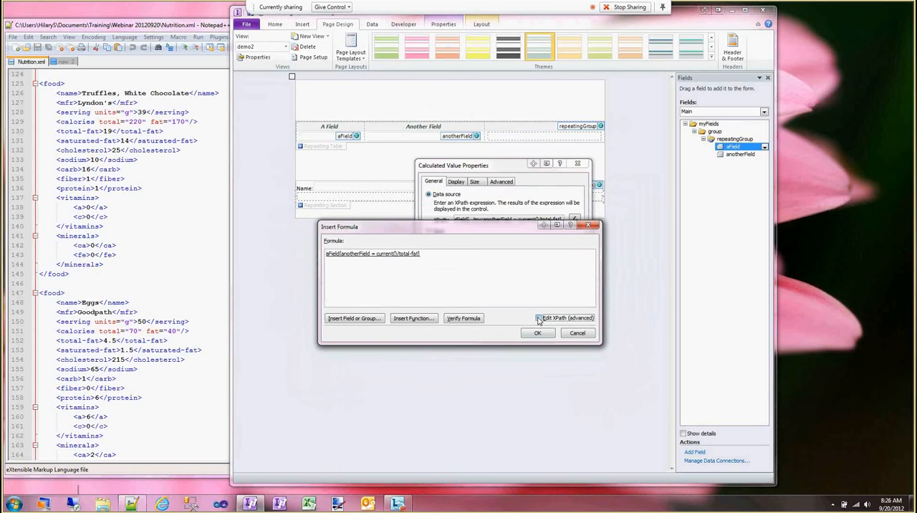
click(539, 318)
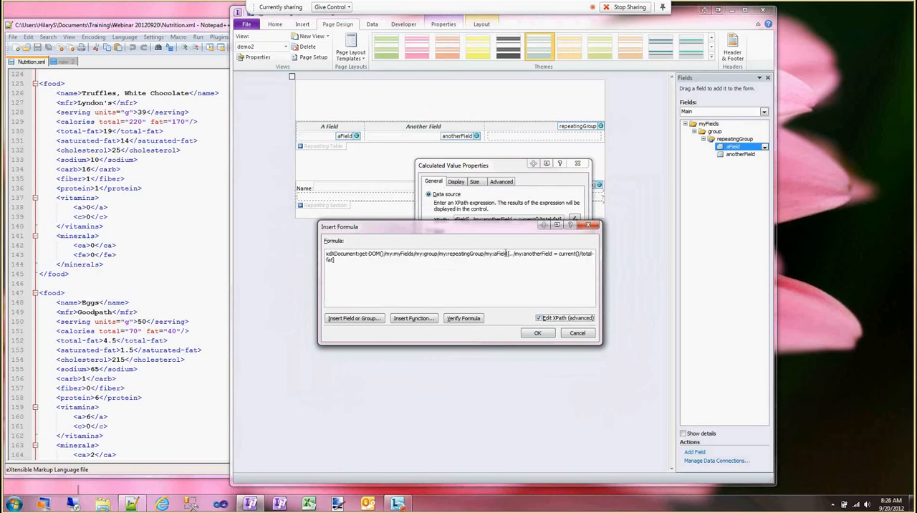
double_click(499, 253)
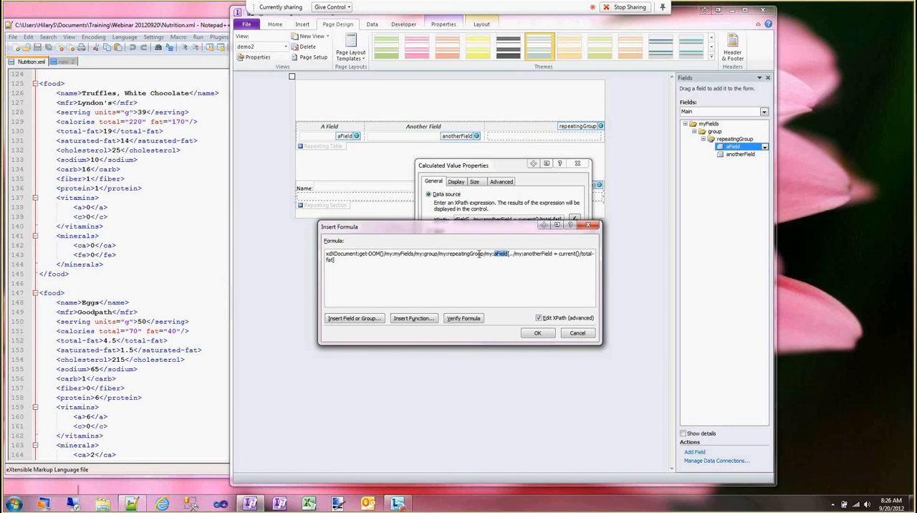
double_click(466, 253)
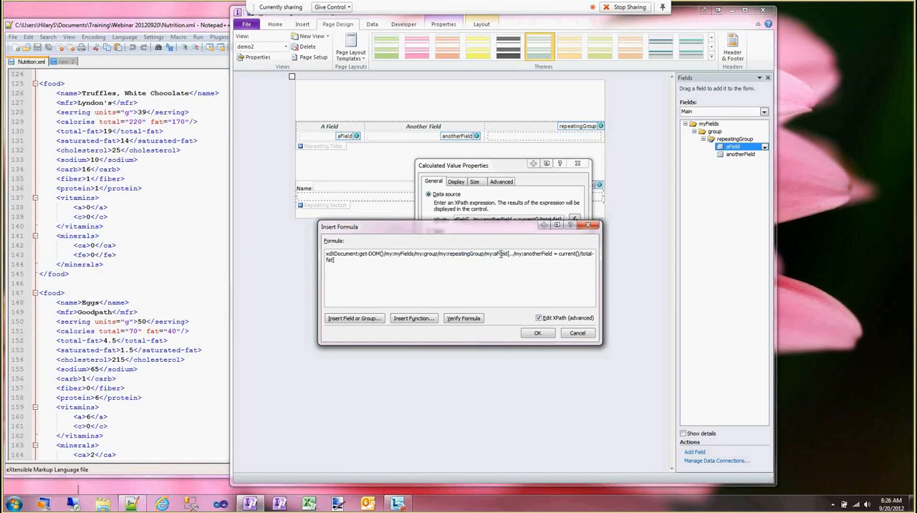
double_click(500, 253)
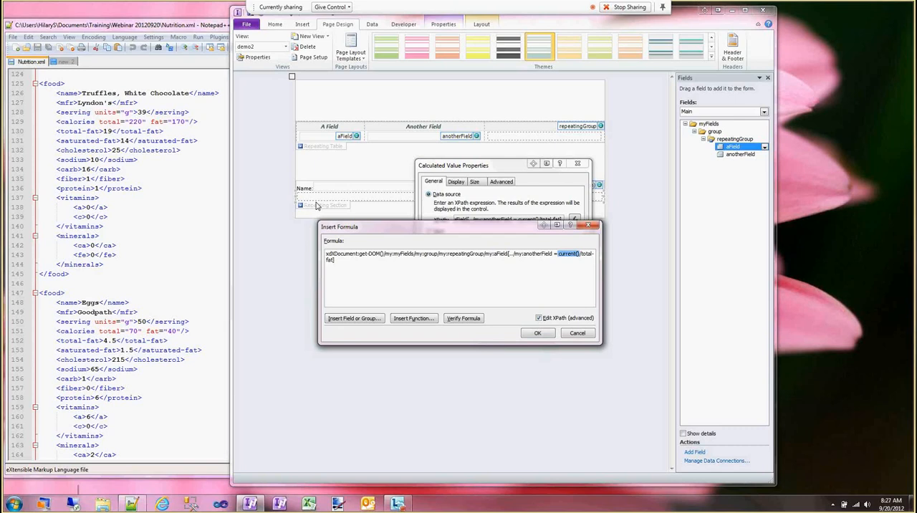
mouse_move(321, 206)
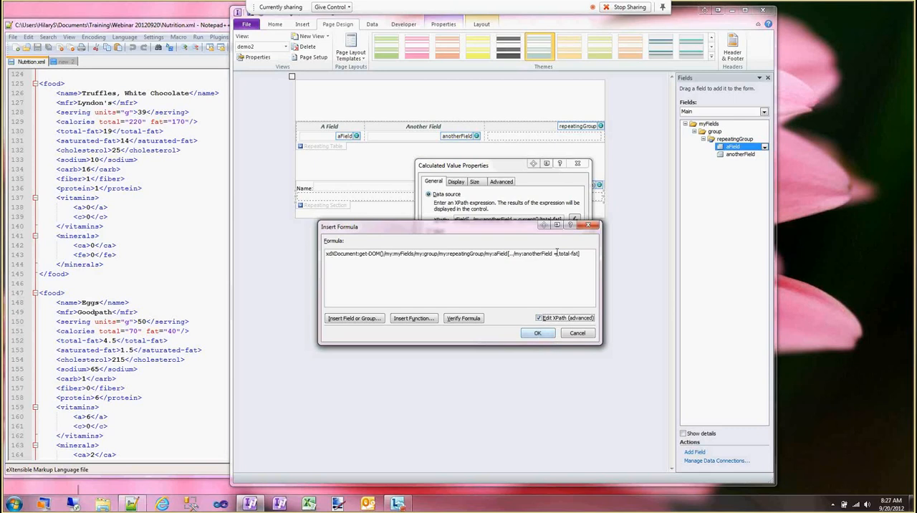
Accept the formula, review the invalid-path error details and dismiss the message
click(464, 319)
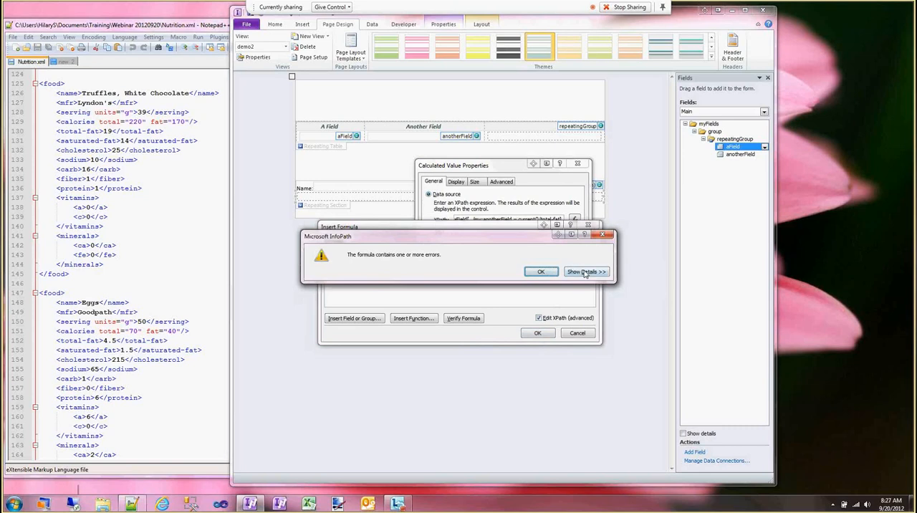
click(585, 271)
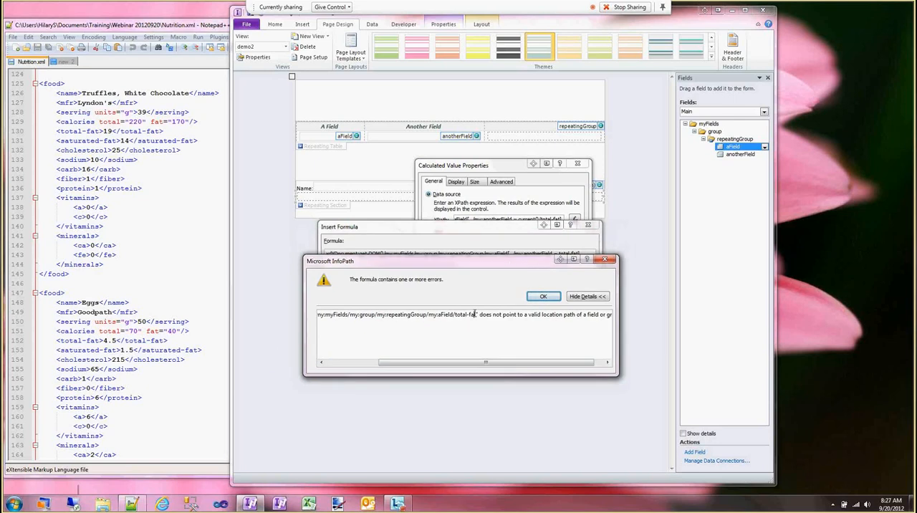
double_click(467, 315)
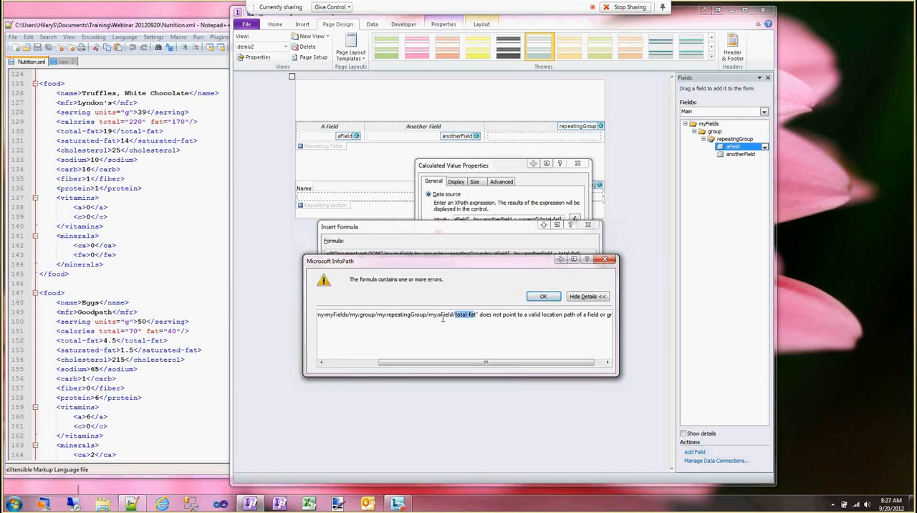
click(543, 295)
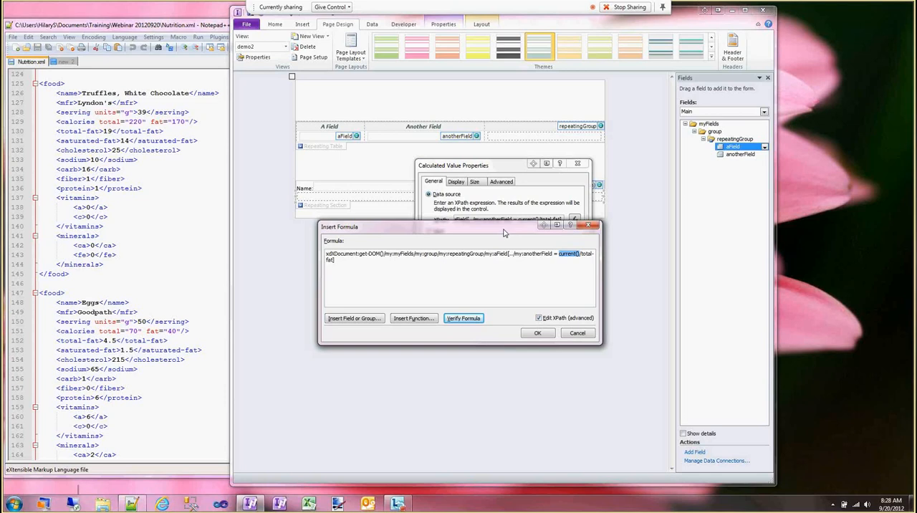
mouse_move(540, 259)
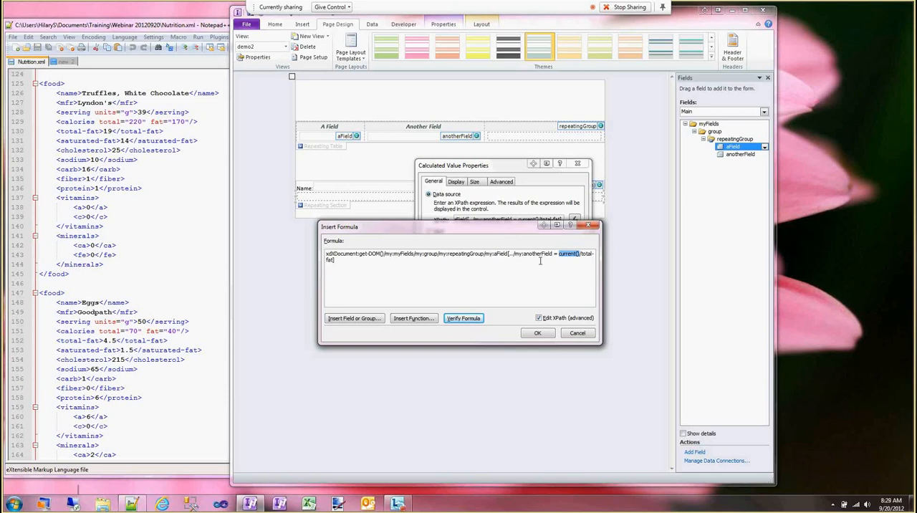
mouse_move(404, 273)
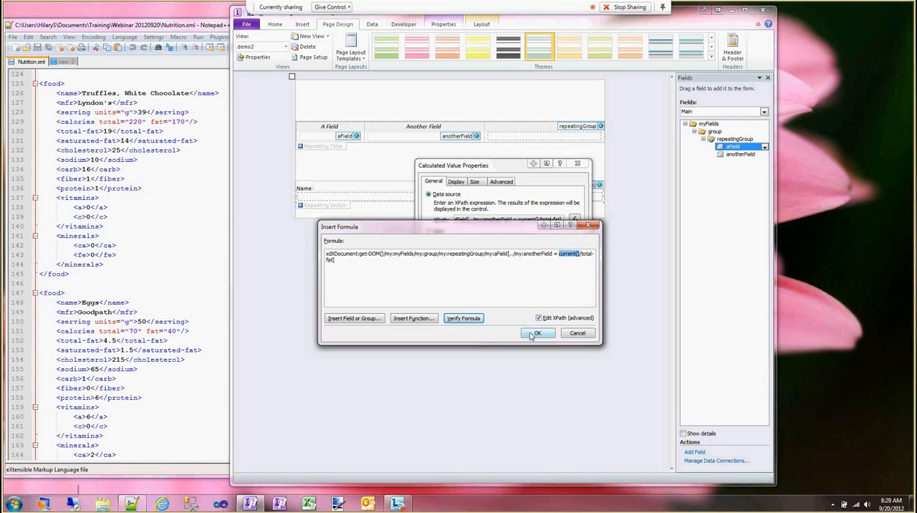
Confirm the calculated value, preview the form and enter test and 19 to see matching test labels
click(538, 332)
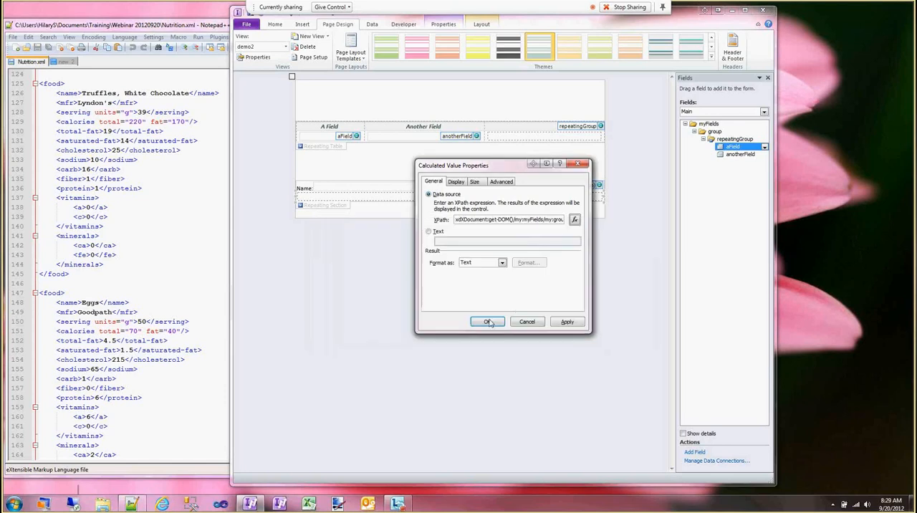
click(487, 321)
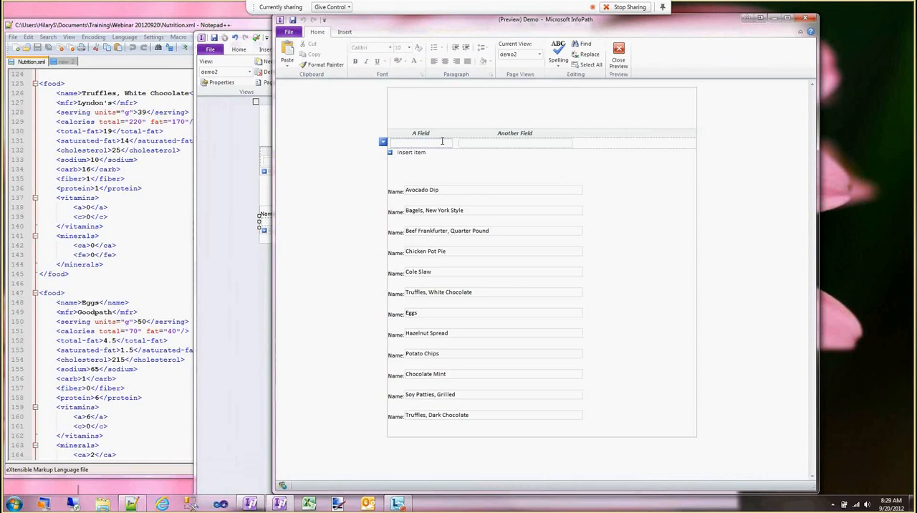
text(test)
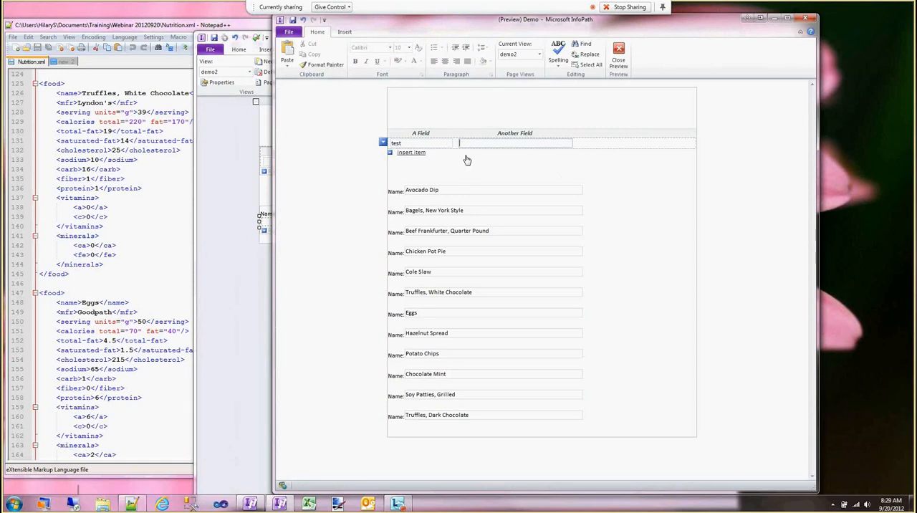
text(14)
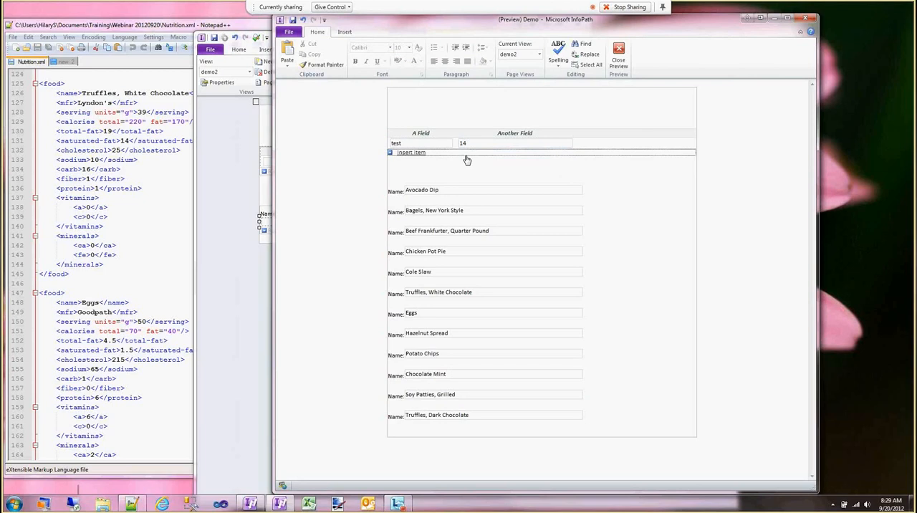
text(19)
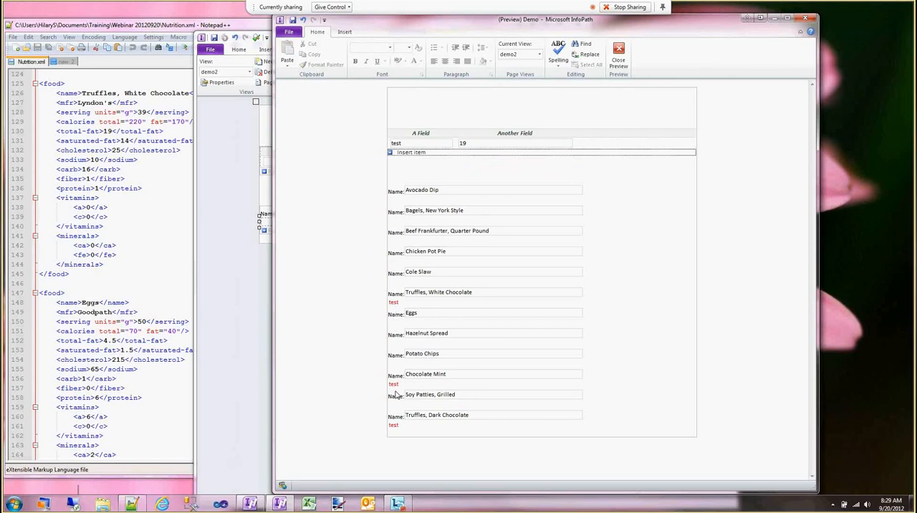
mouse_move(391, 338)
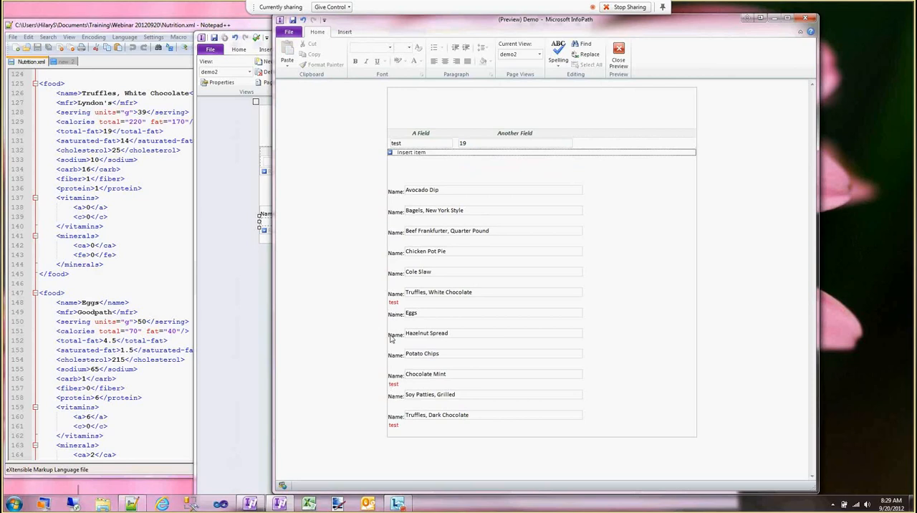
mouse_move(399, 429)
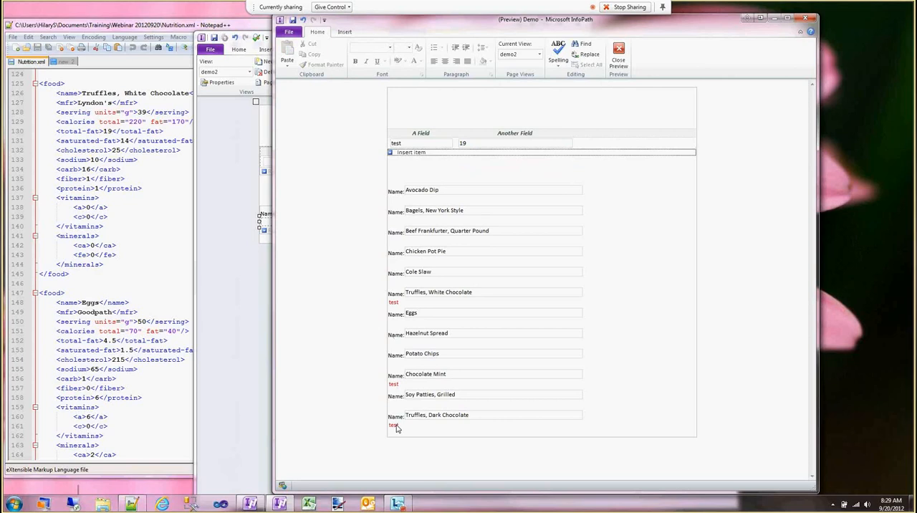
Return to design, switch to the demo3 view and show the rules for the Category/Name table row
click(619, 52)
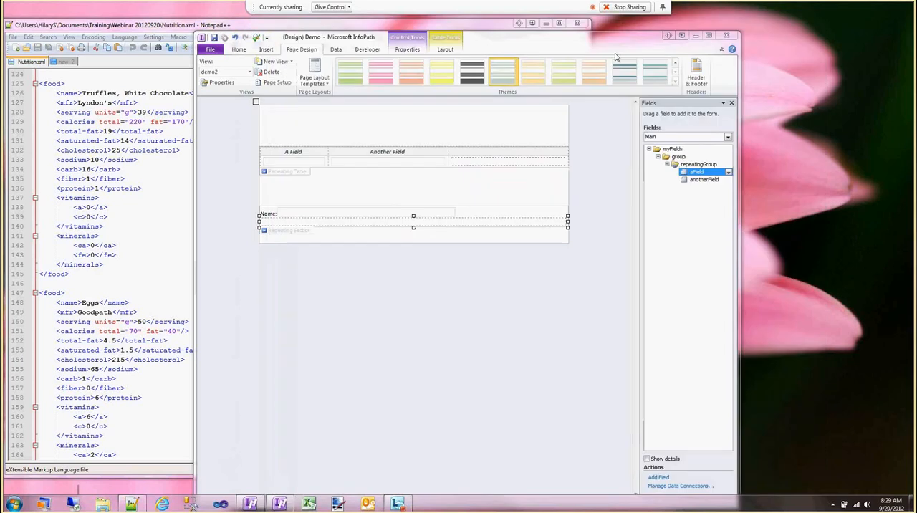
right_click(286, 229)
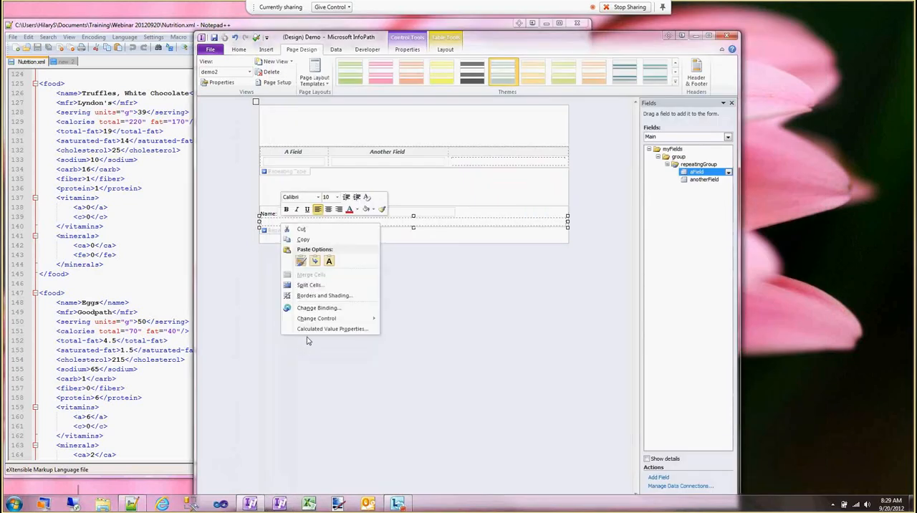
click(407, 220)
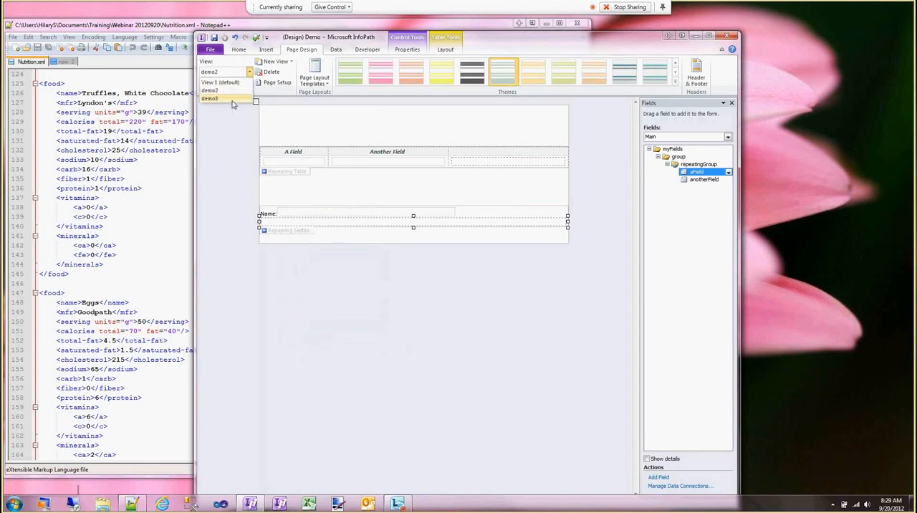
click(209, 97)
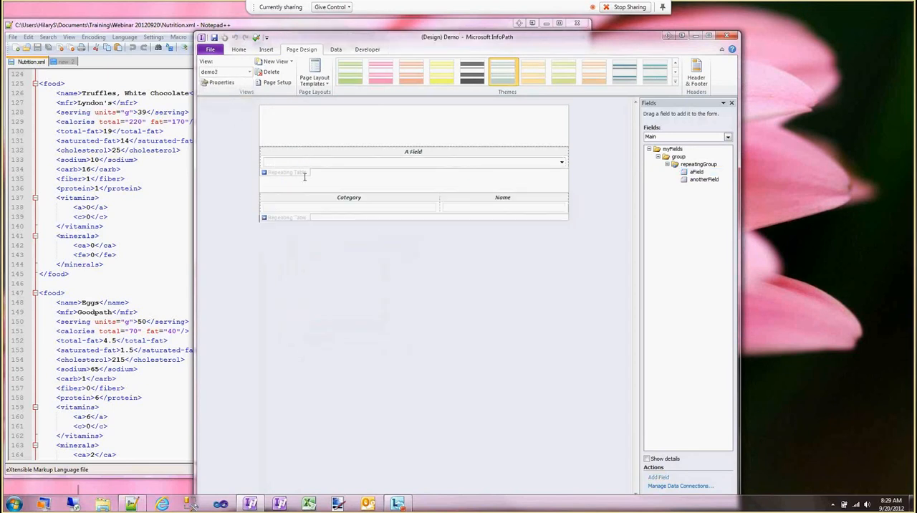
click(413, 152)
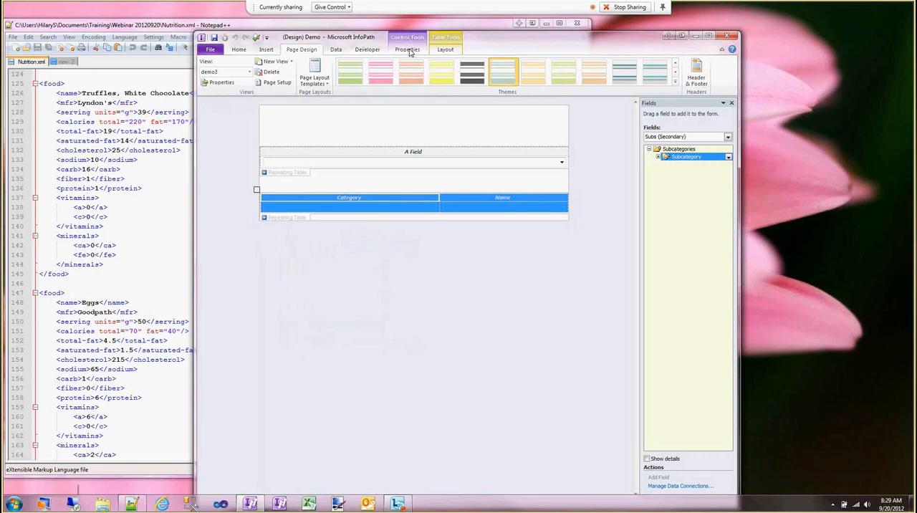
click(238, 48)
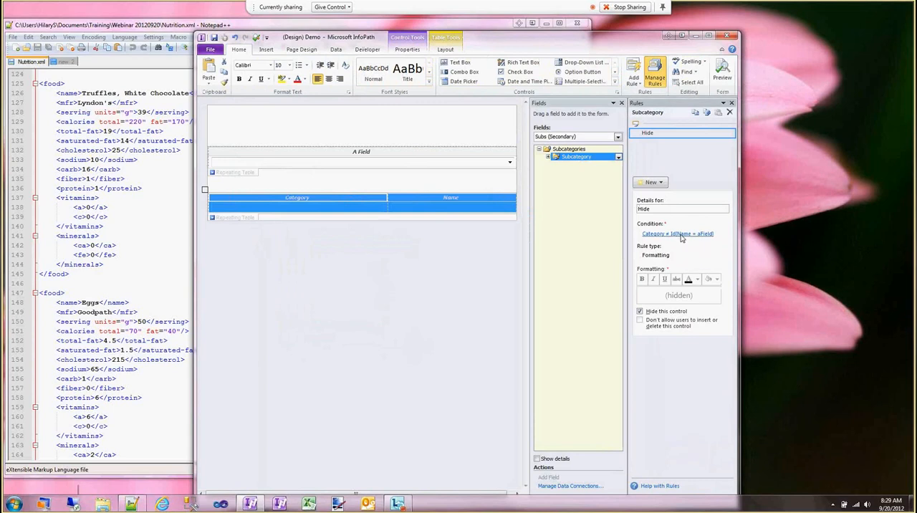
Set the Hide condition's field to Category and supply its comparison value as an XPath formula
click(676, 234)
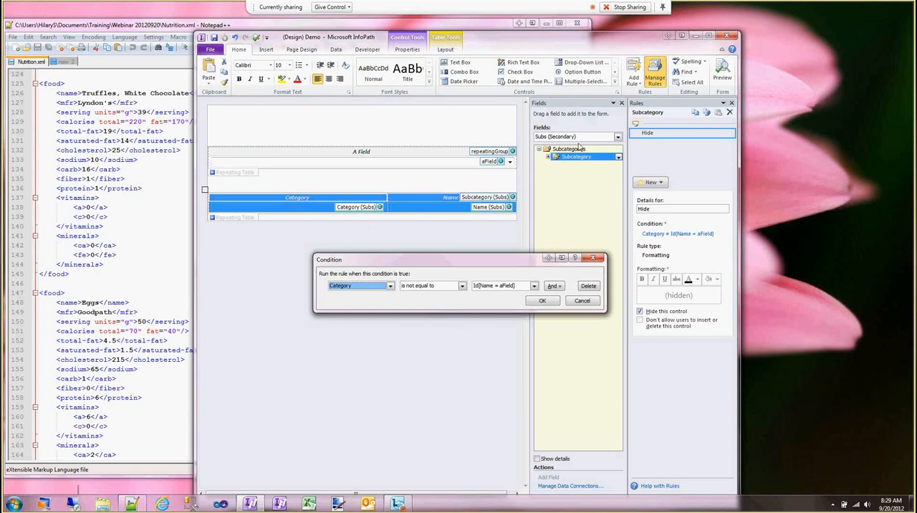
mouse_move(551, 159)
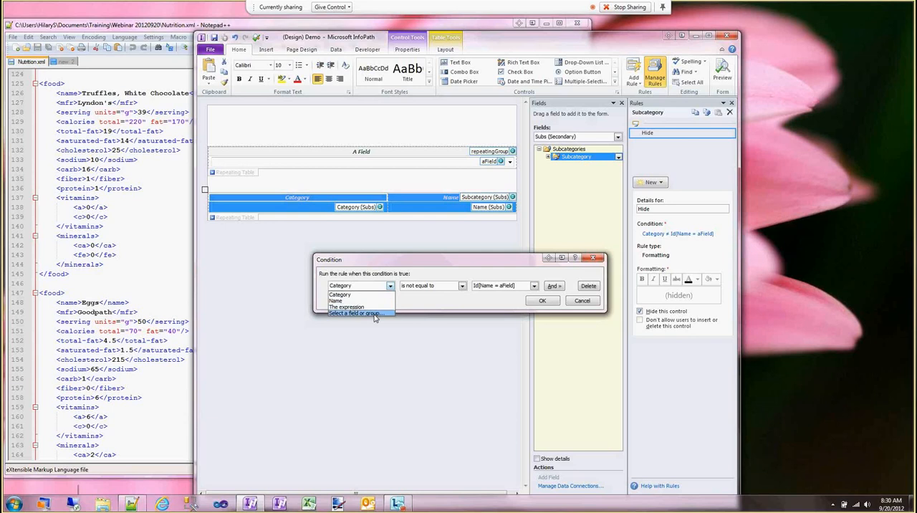
click(353, 312)
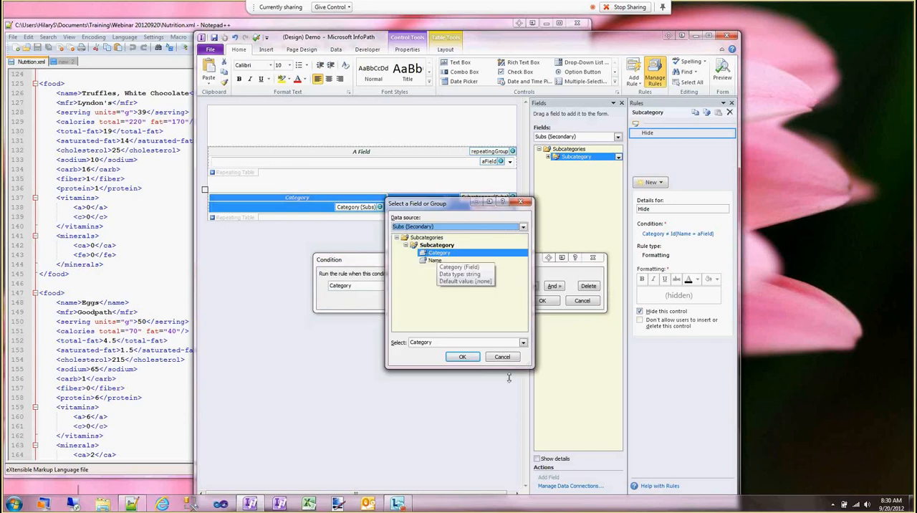
click(461, 355)
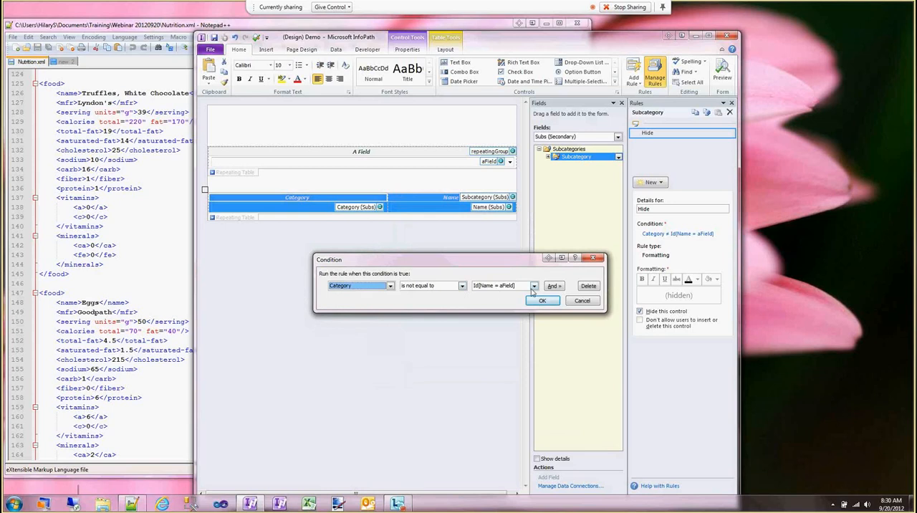
click(534, 285)
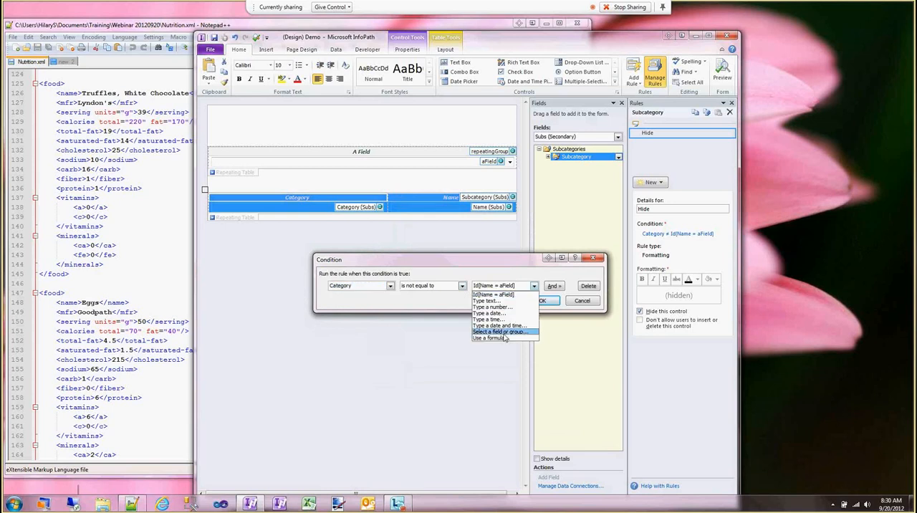
click(493, 338)
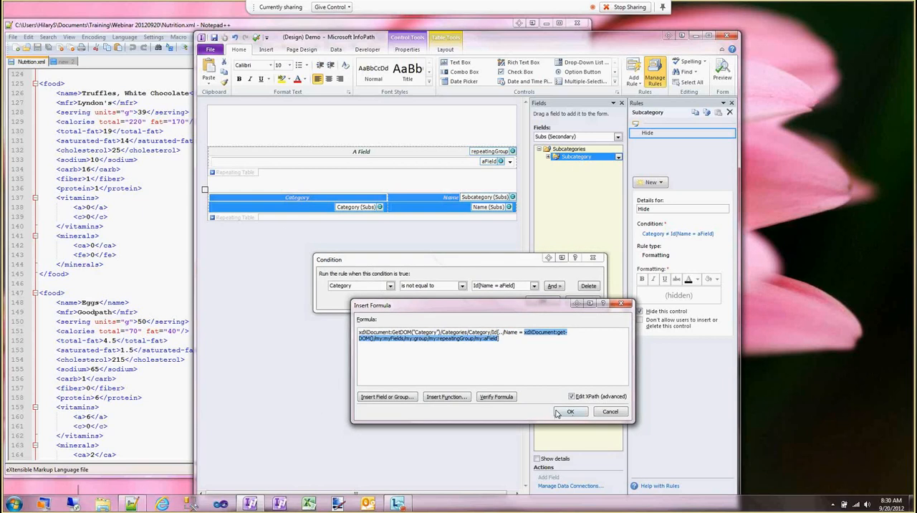
Save the condition as Category 'is not equal to' [Name = aField], shown as The expression
click(570, 410)
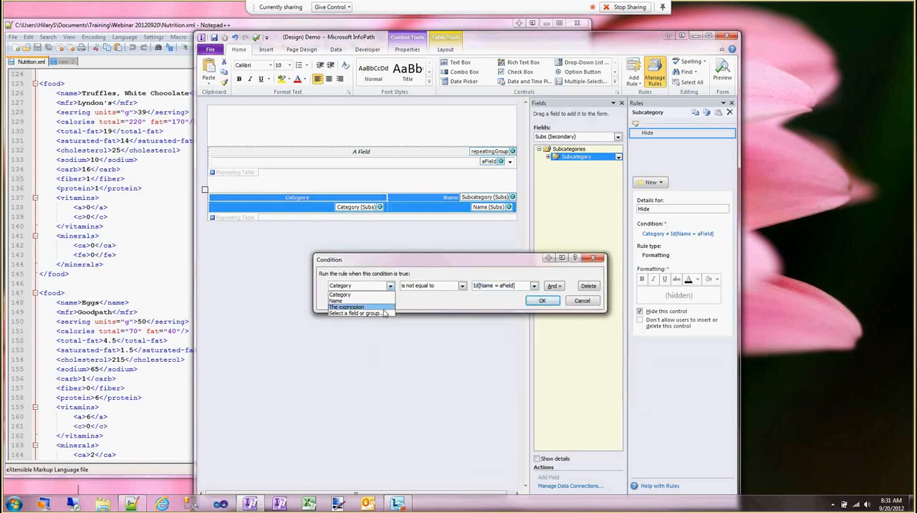
click(359, 285)
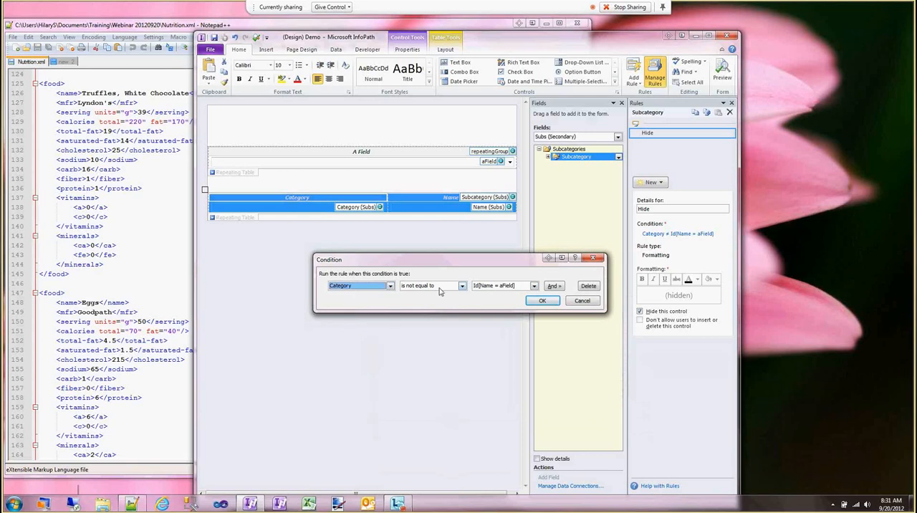
click(461, 285)
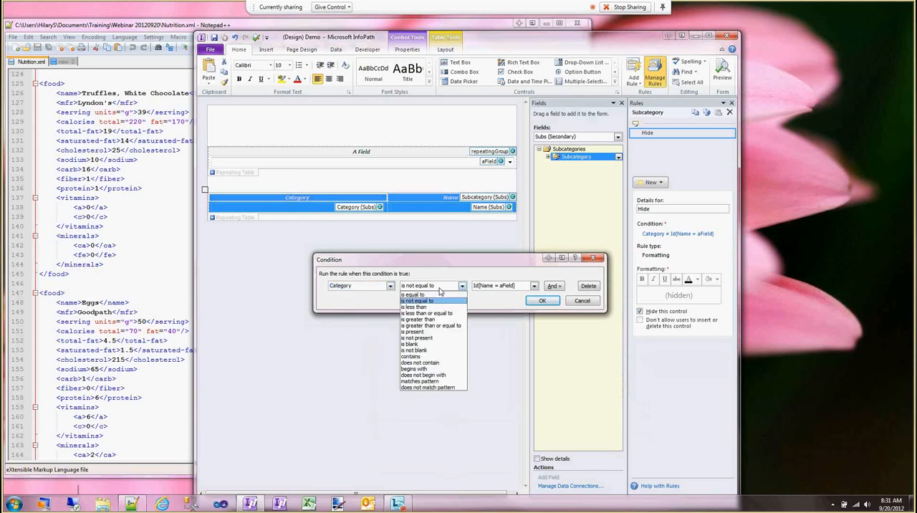
mouse_move(412, 295)
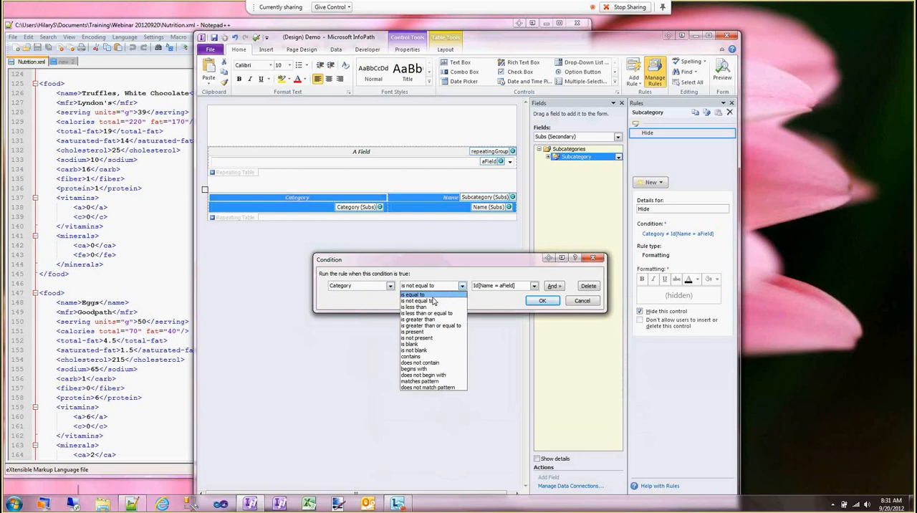
click(413, 295)
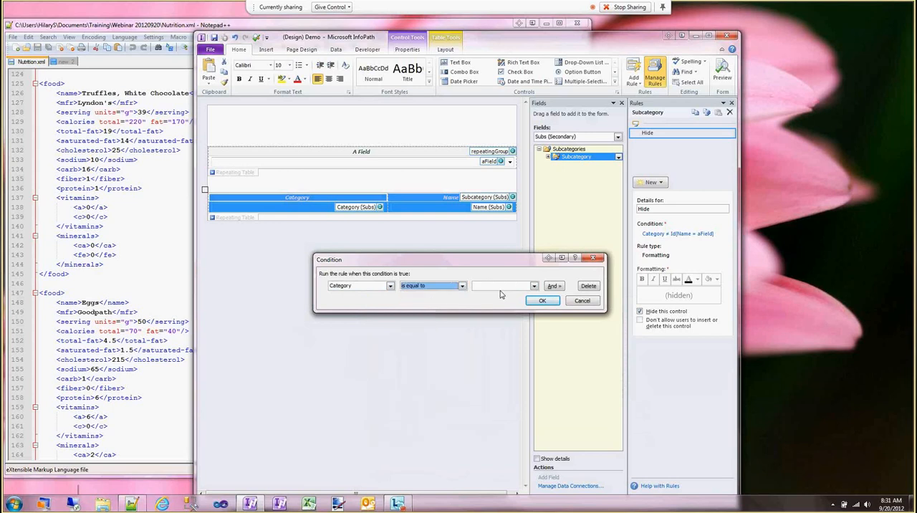
click(582, 301)
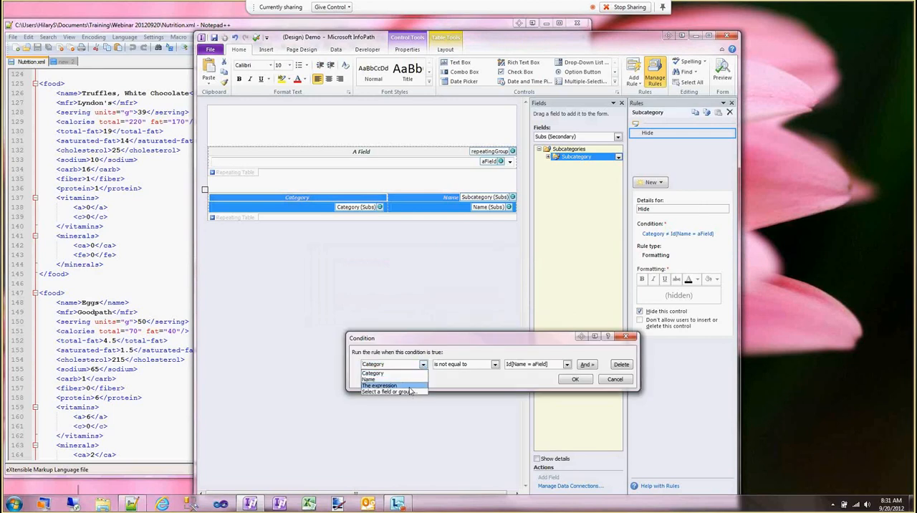
click(378, 386)
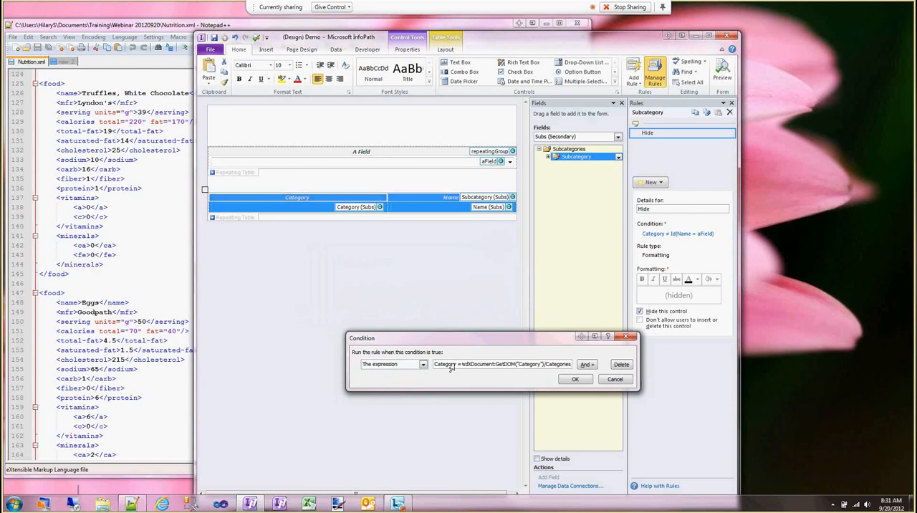
click(574, 378)
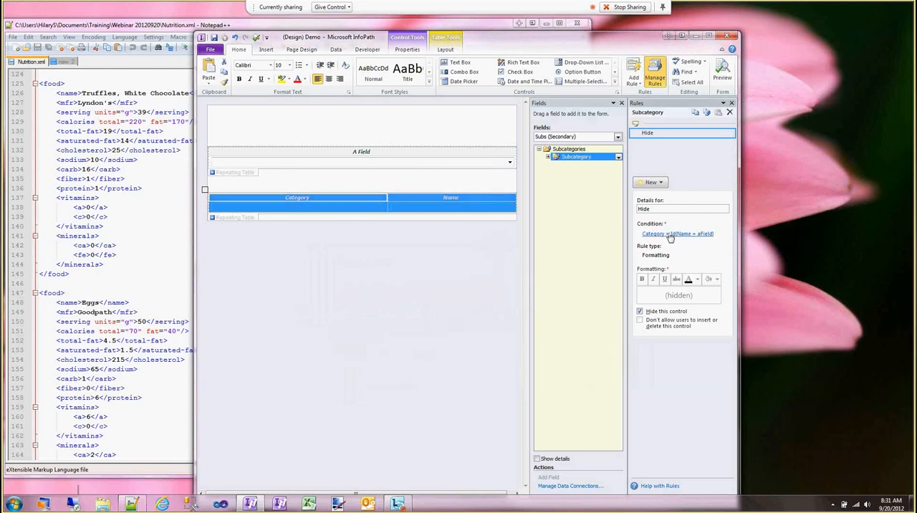
Select the A field drop-down to show it has no rules
click(676, 234)
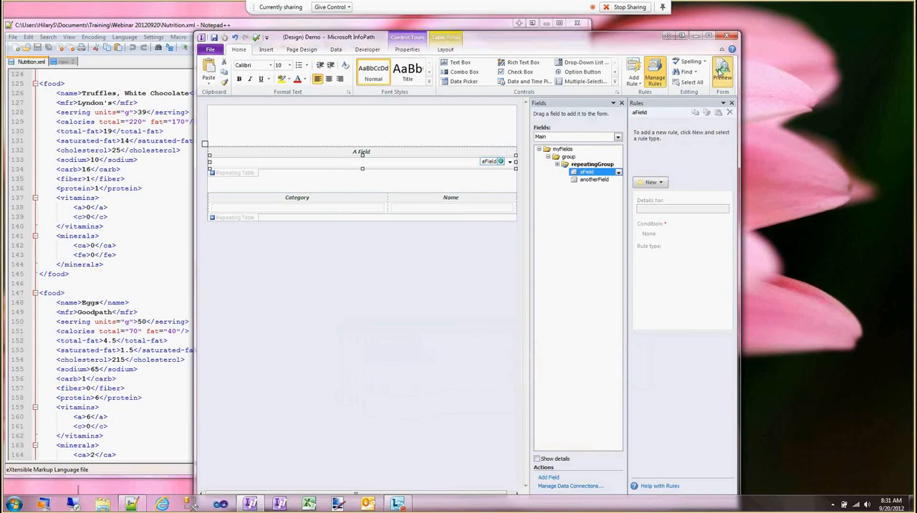
Preview the form and expand the A field choices to test the filtering
click(722, 70)
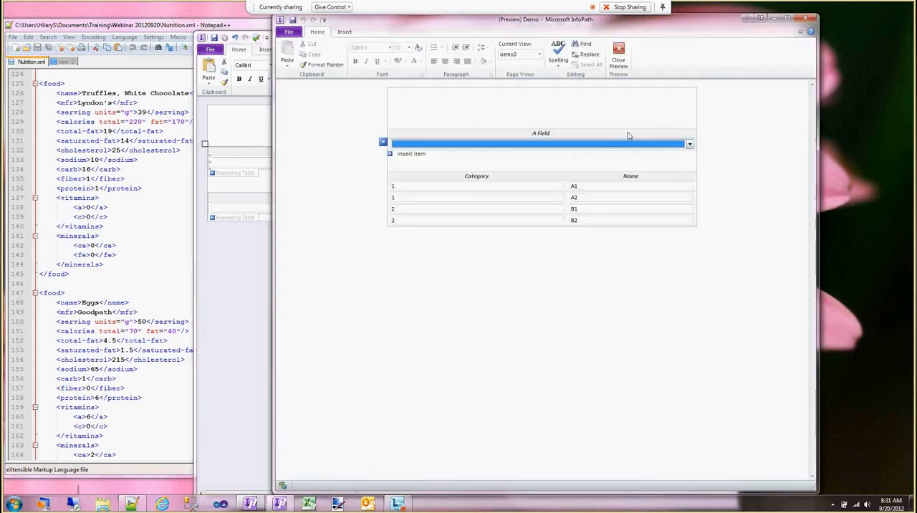
click(688, 143)
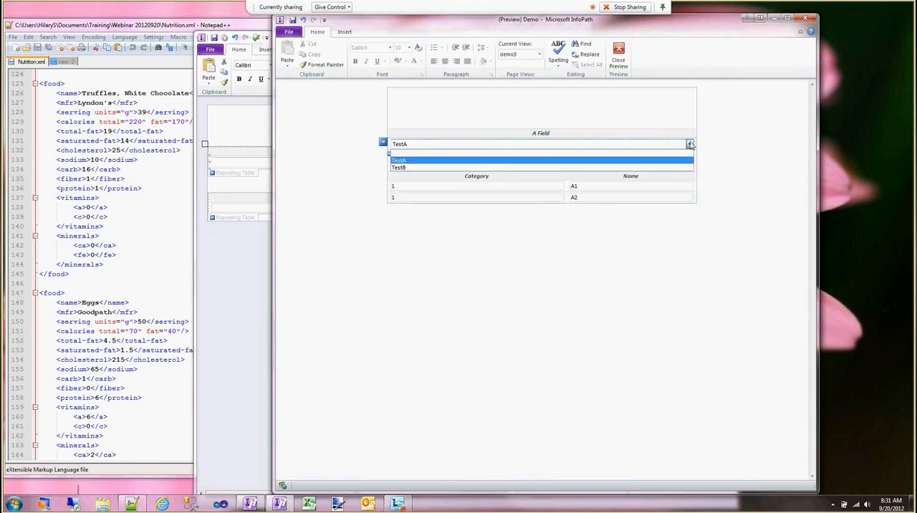
mouse_move(499, 169)
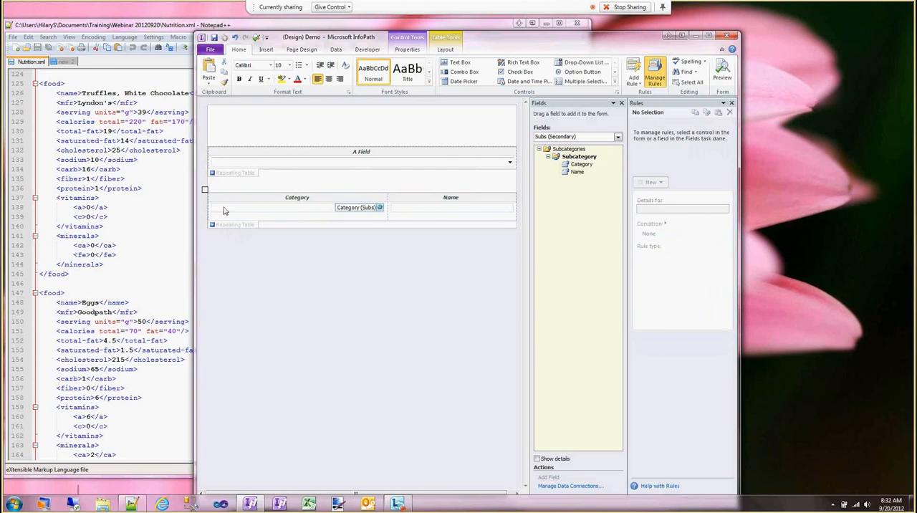
Review the Subcategory Hide rule's formula condition and cancel without changes
click(298, 209)
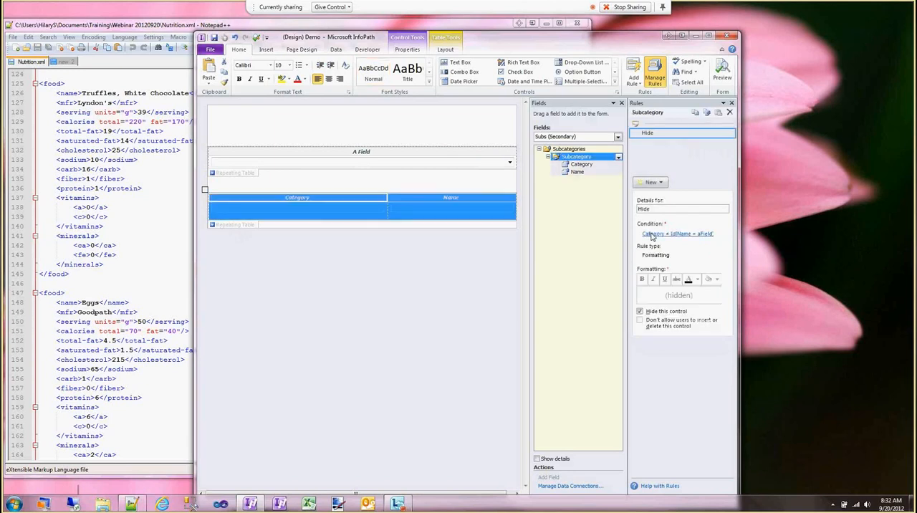
click(676, 234)
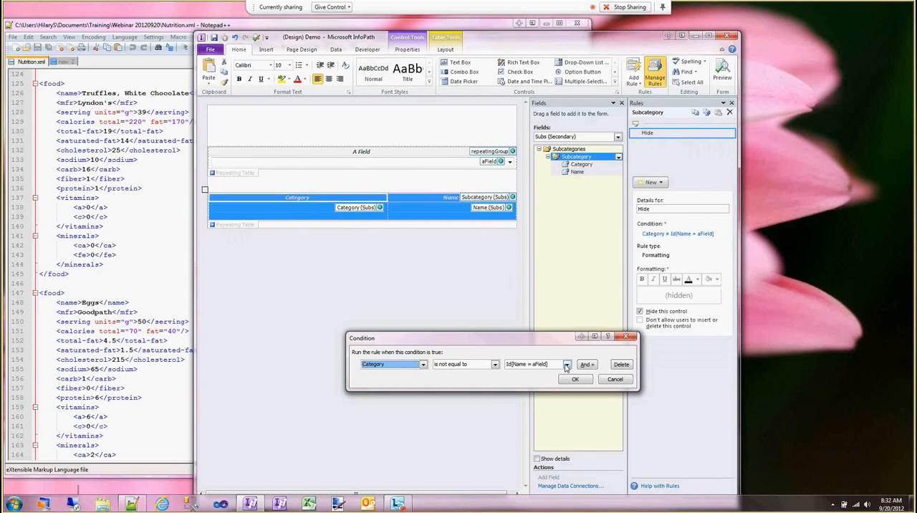
click(566, 364)
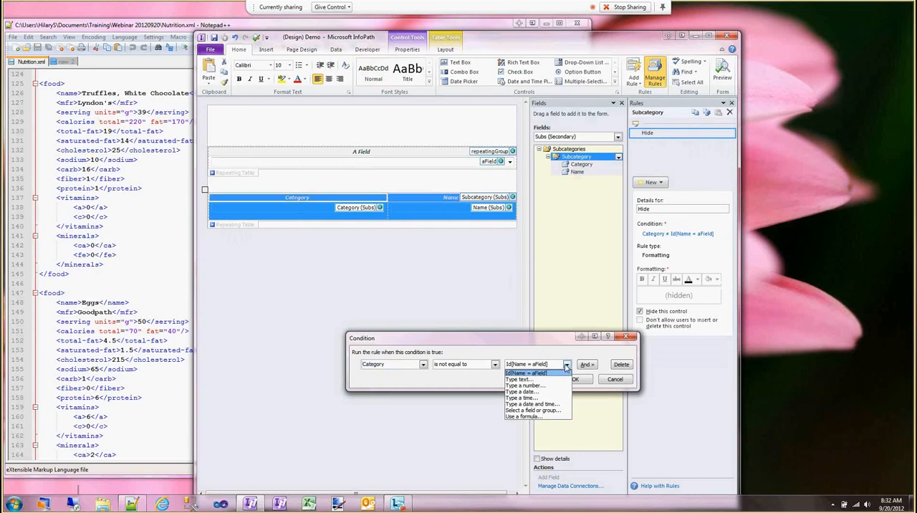
click(525, 415)
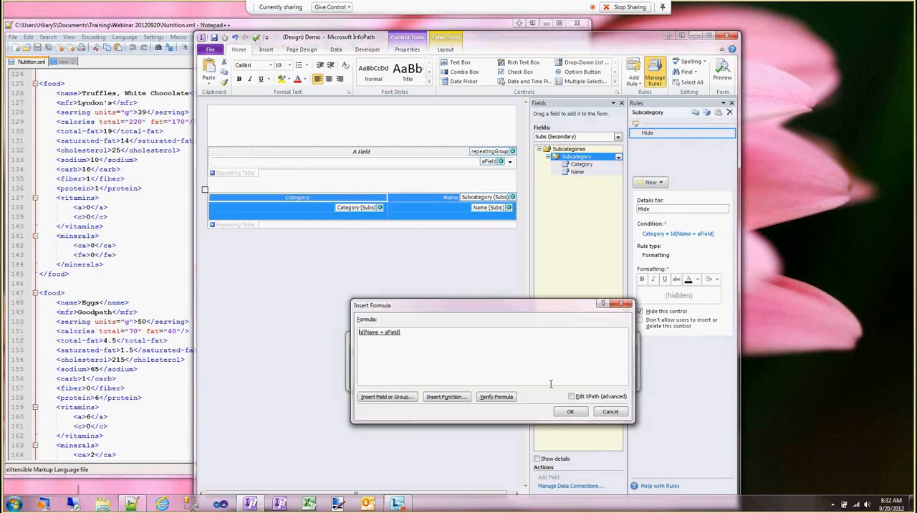
click(570, 396)
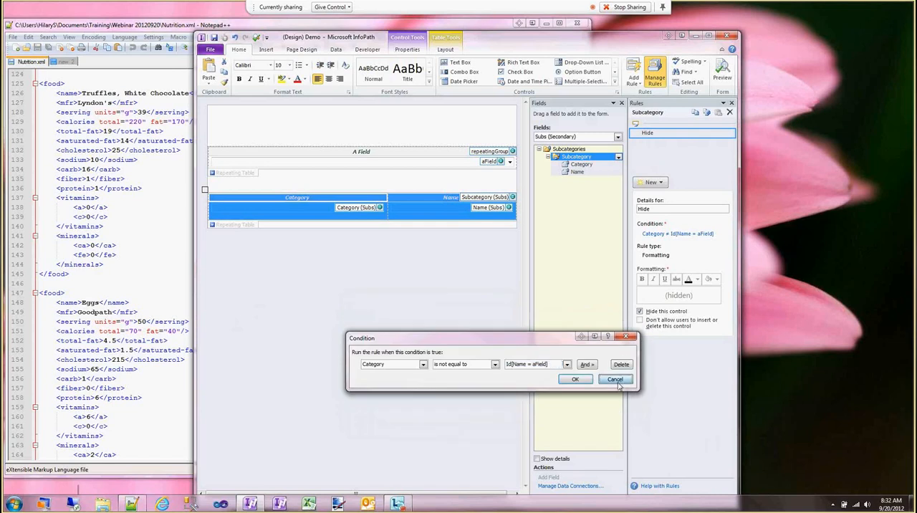
click(614, 379)
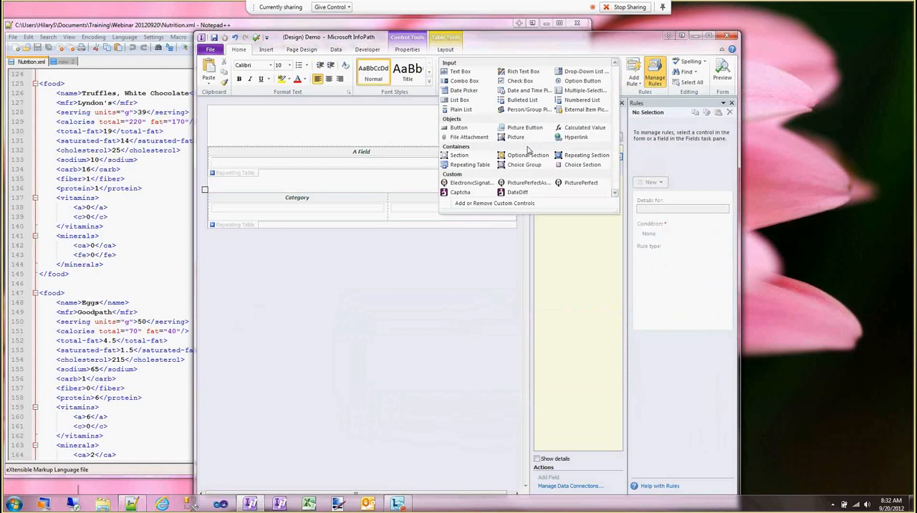
Cancel the Insert Calculated Value dialog and reselect the Subcategory table's Hide rule
click(584, 126)
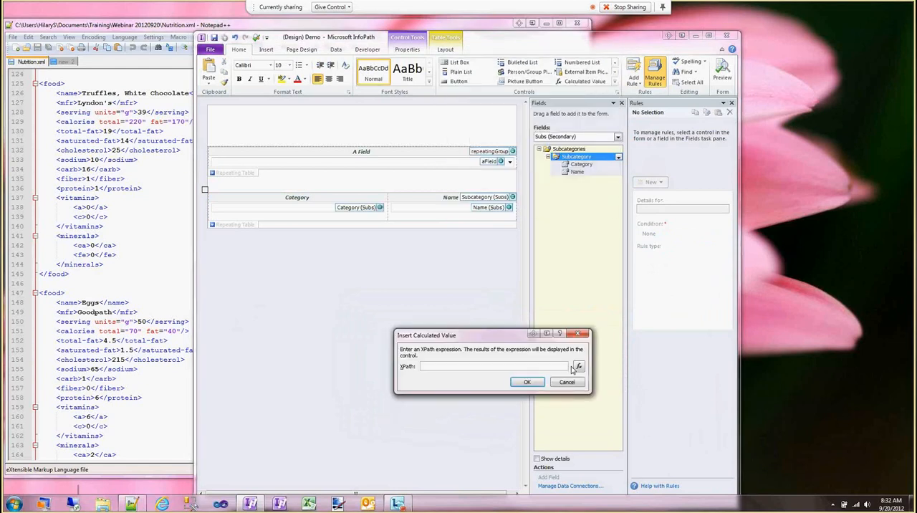
click(579, 367)
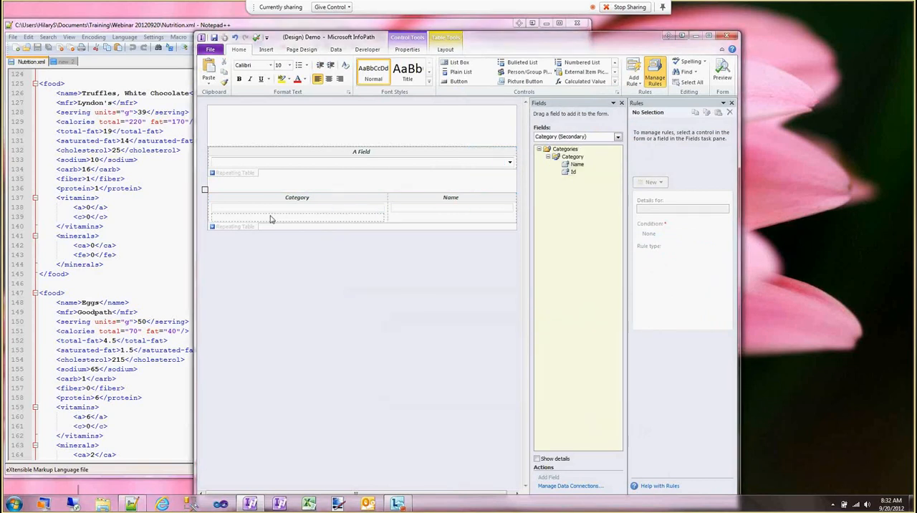
click(574, 172)
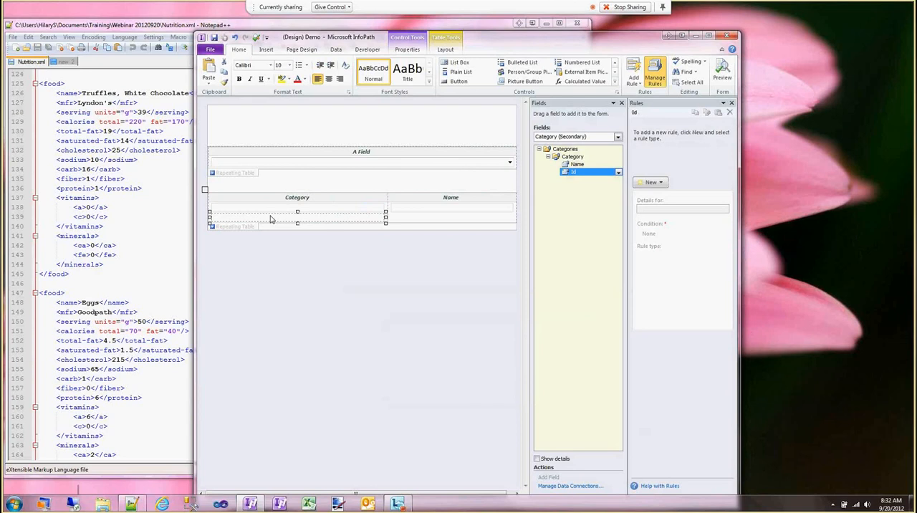
mouse_move(261, 231)
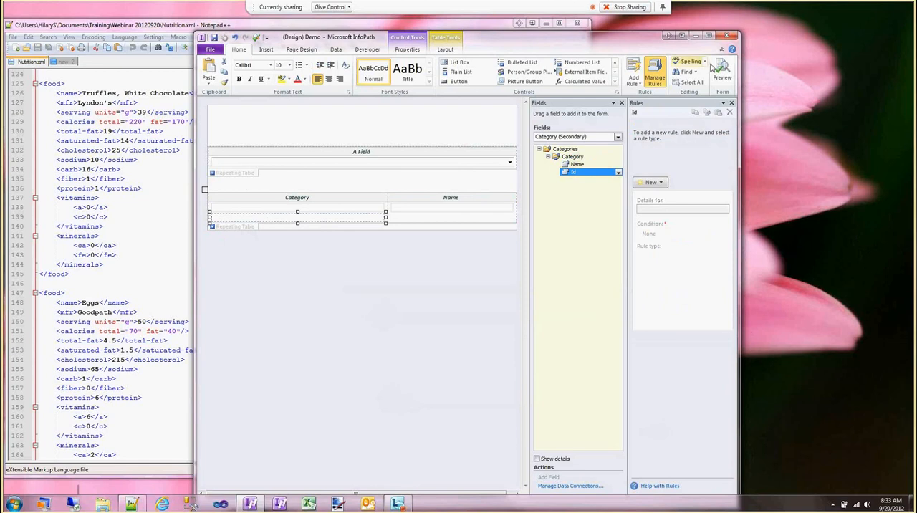
click(721, 69)
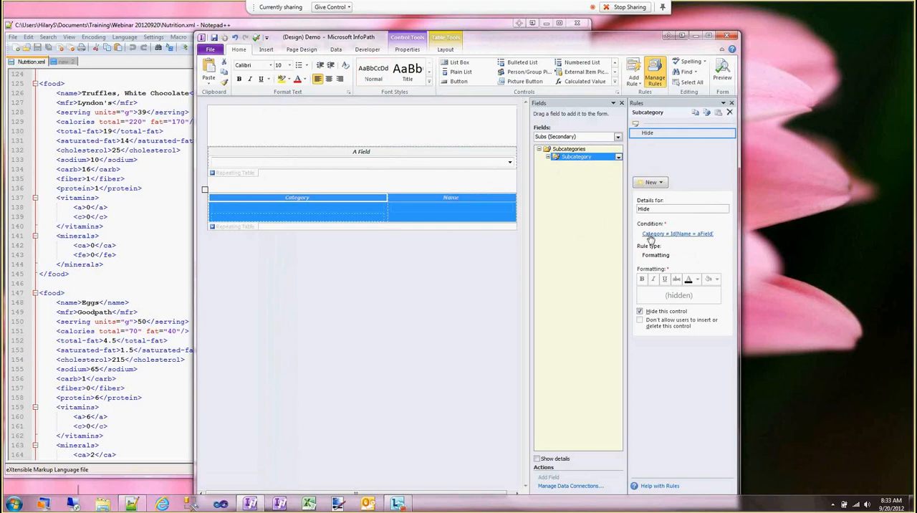
Add condition rows to the Hide rule, the second comparing Name to 'Test'
click(676, 233)
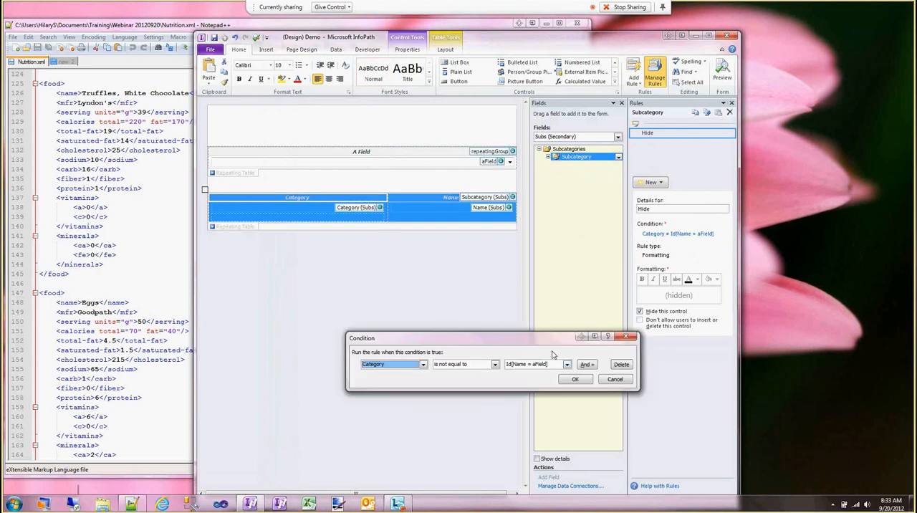
click(584, 364)
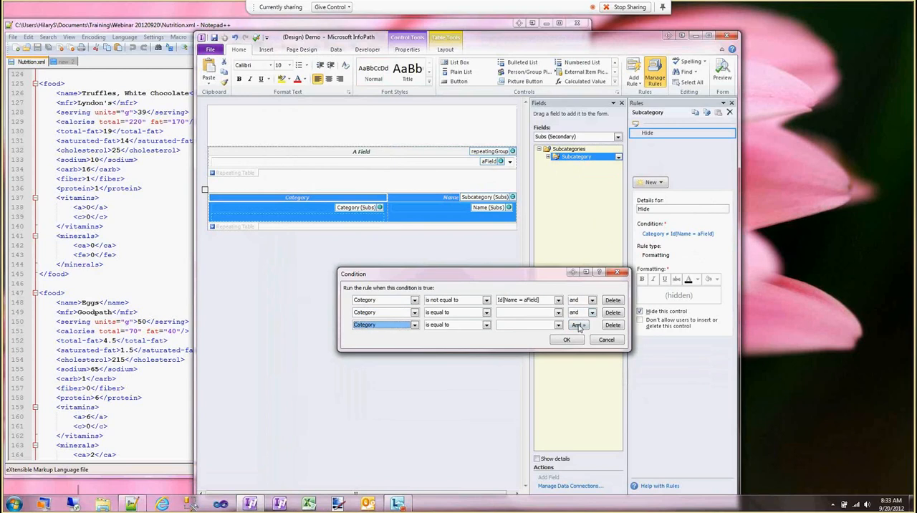
click(579, 324)
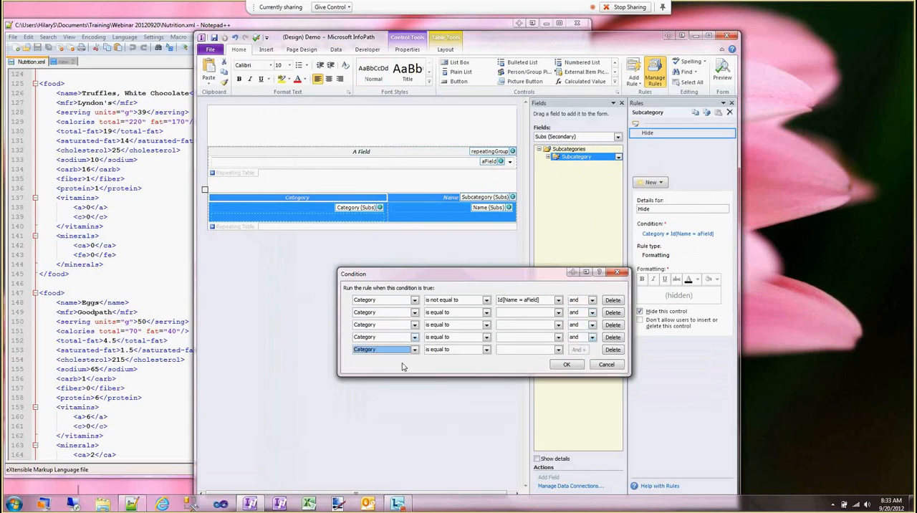
click(416, 311)
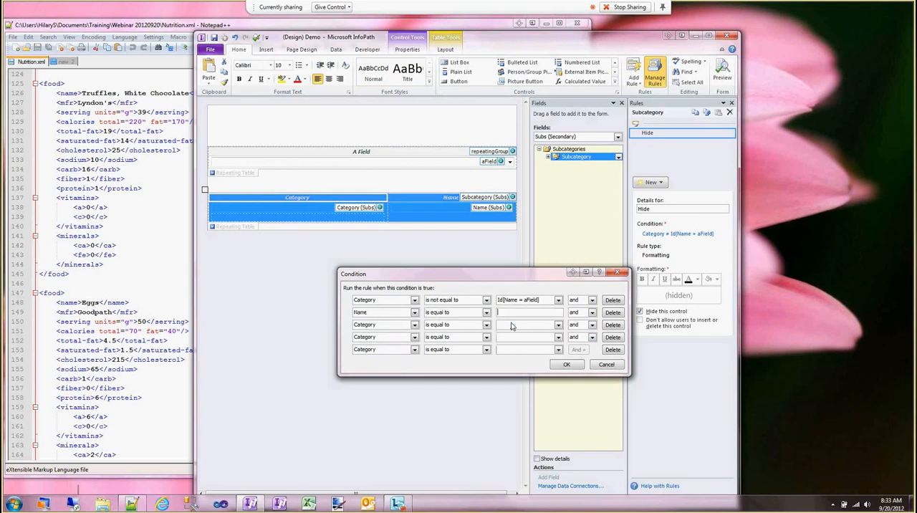
text(Test)
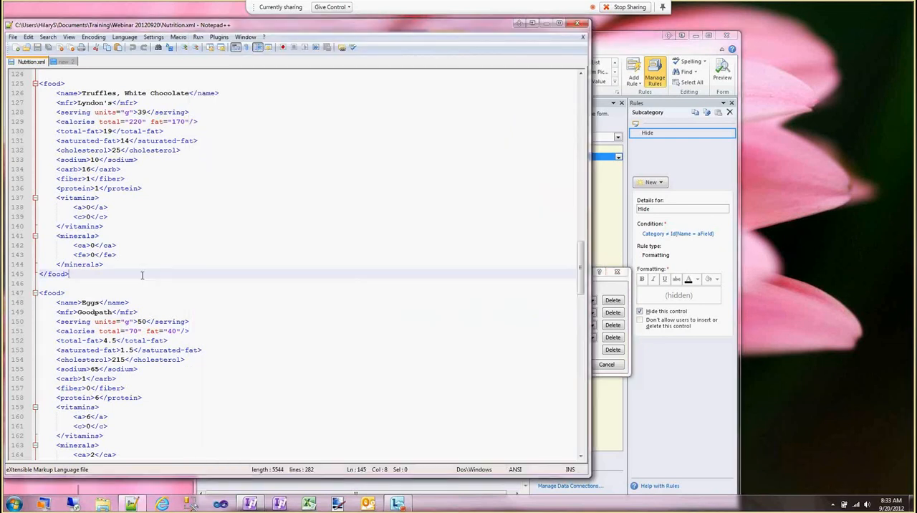
Write Name = "Test" and Name != "Testing" or (Name = "Other" and Name != "Test") in the scratch tab
click(65, 62)
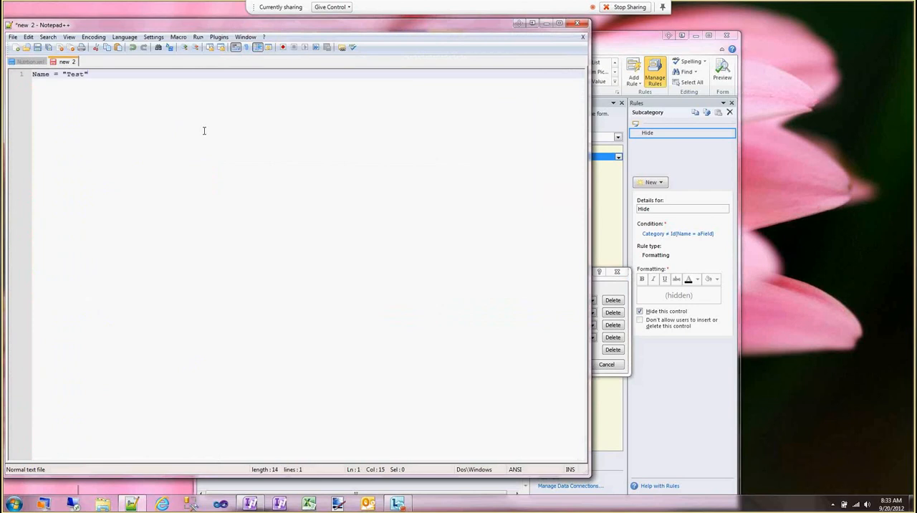
text(and Name = "Test")
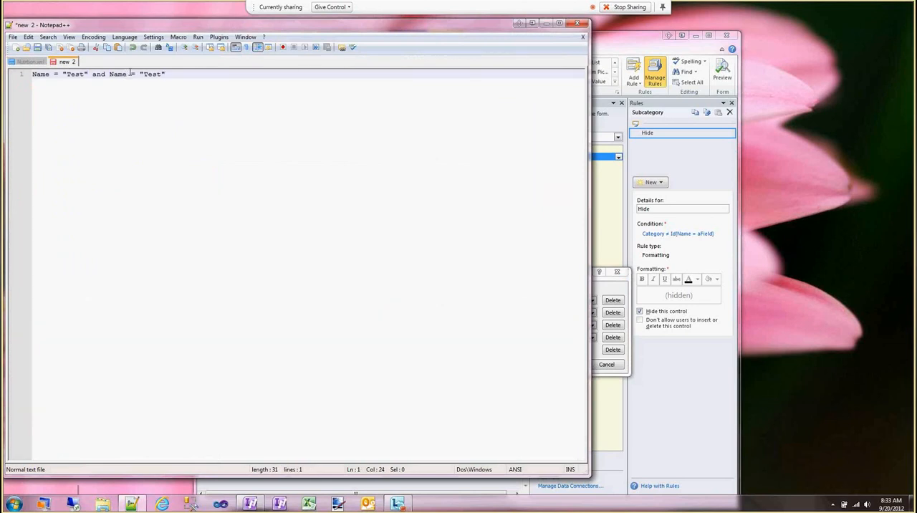
text(")
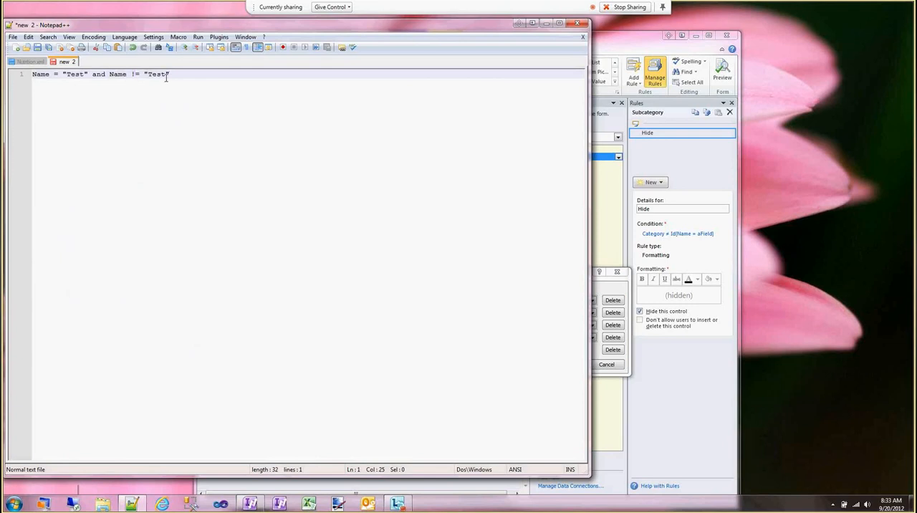
text(ing)
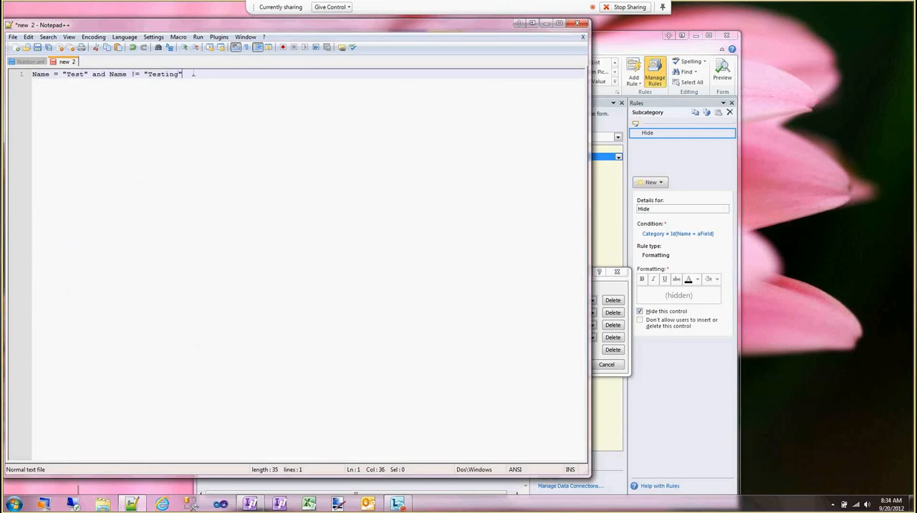
text(or)
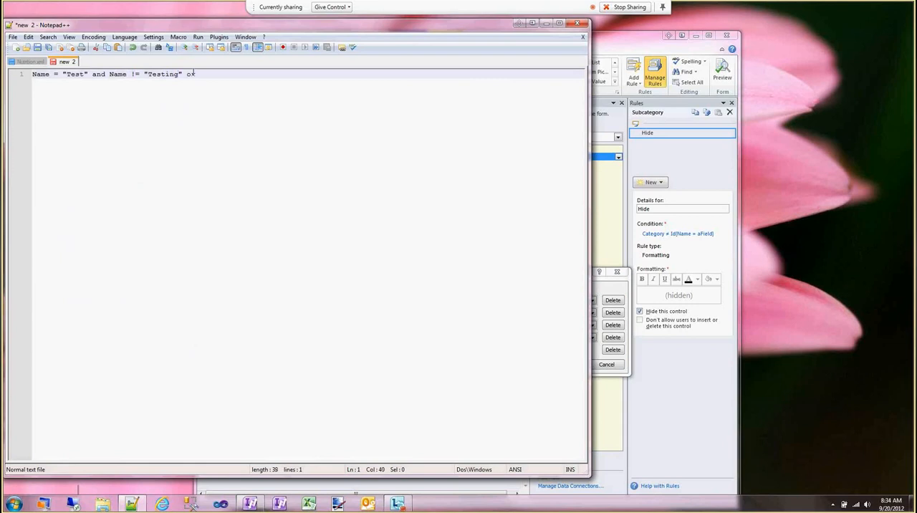
text((Name)
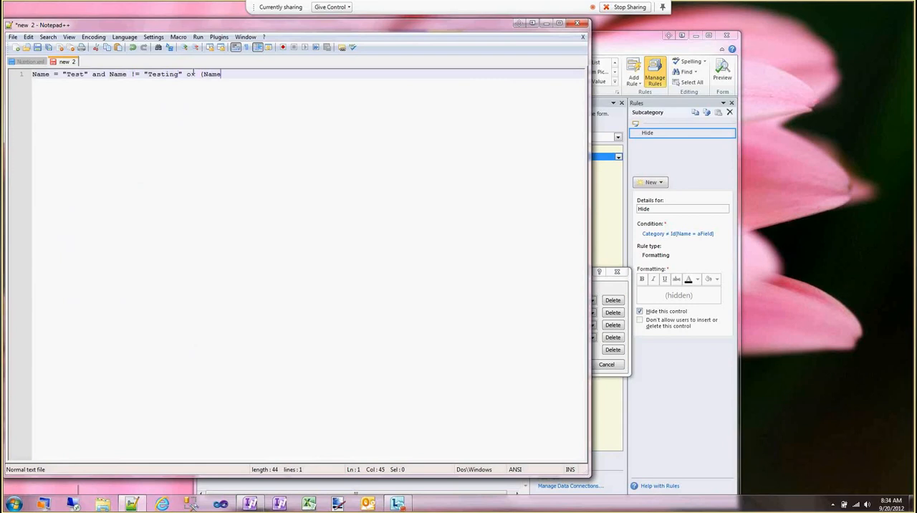
text(= "Other")
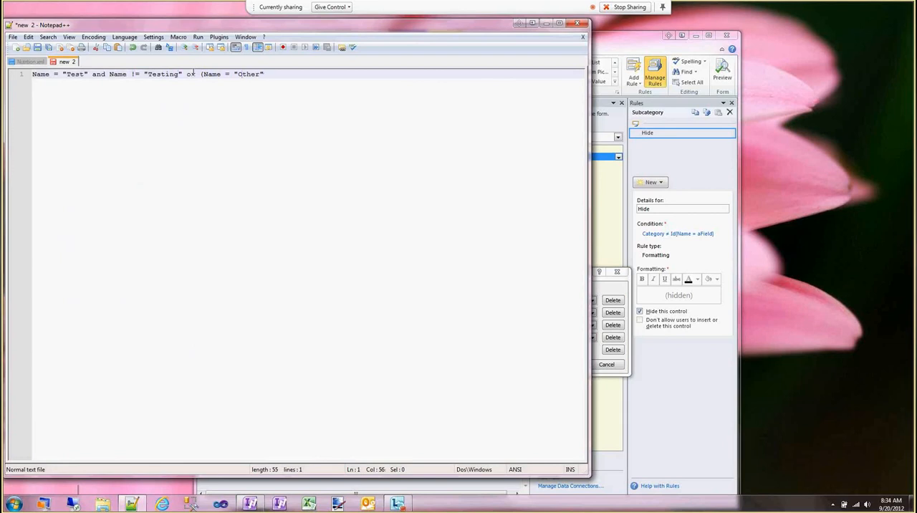
text(and Name)
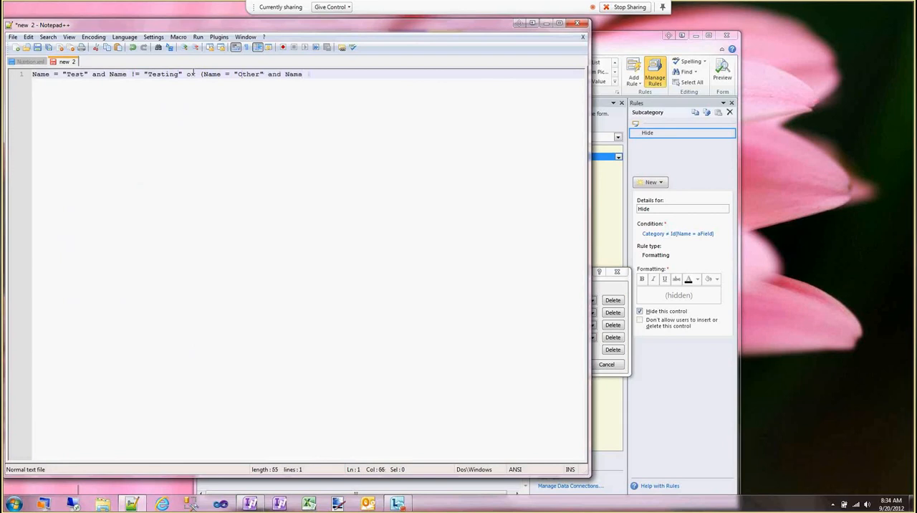
text(!= "Test)
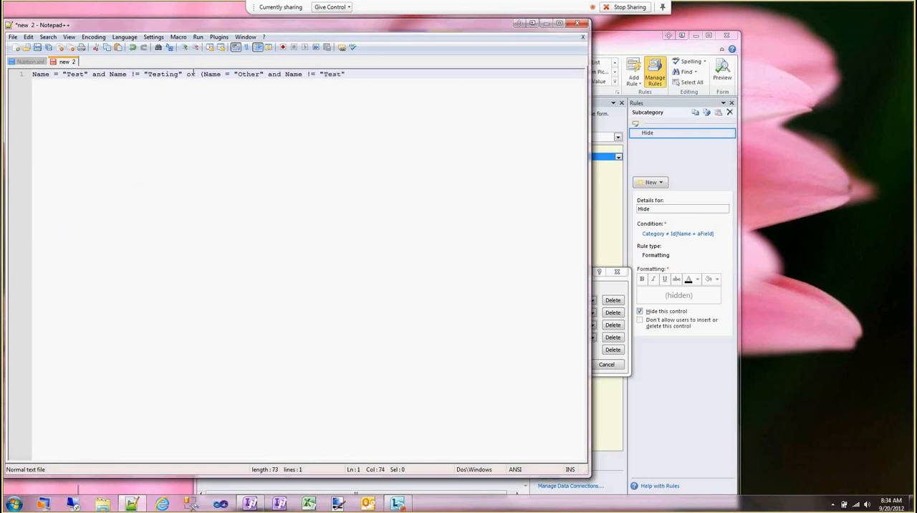
text())
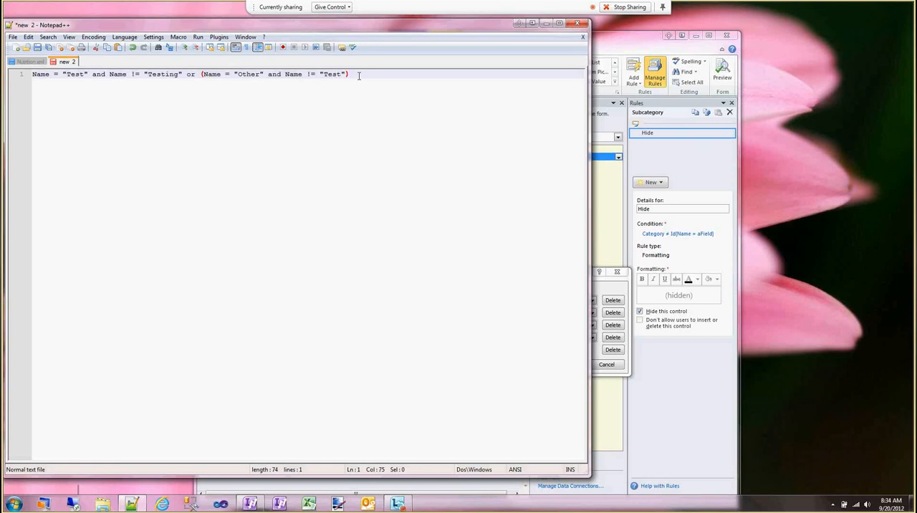
mouse_move(359, 77)
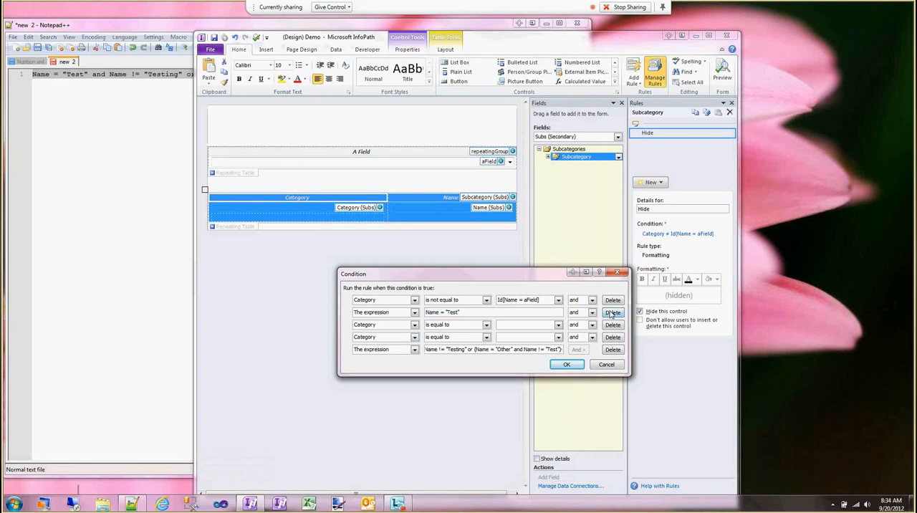
Delete the redundant Category row, confirm the three-row condition, and select the Category control
click(614, 312)
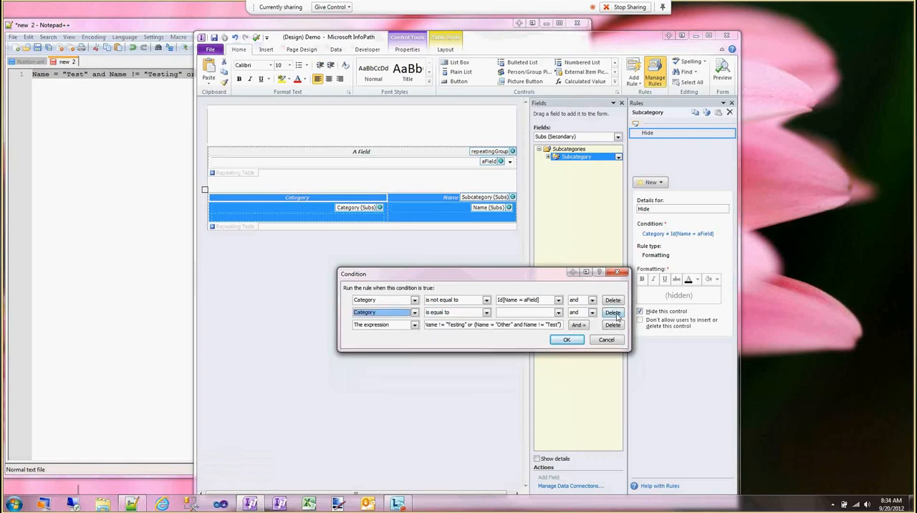
click(566, 338)
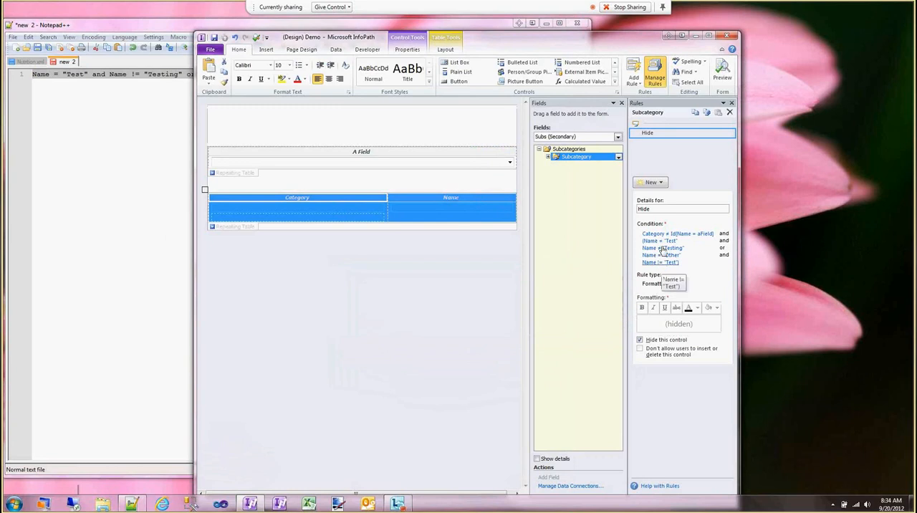
click(662, 248)
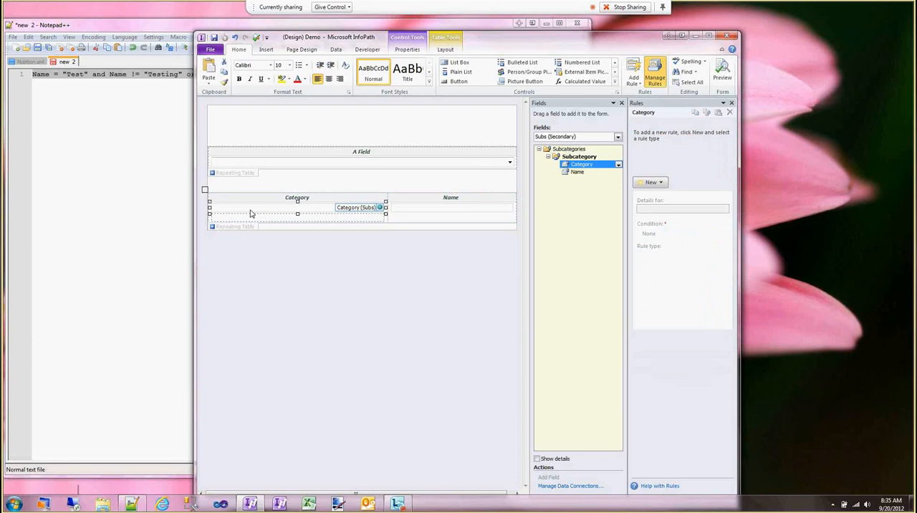
right_click(252, 214)
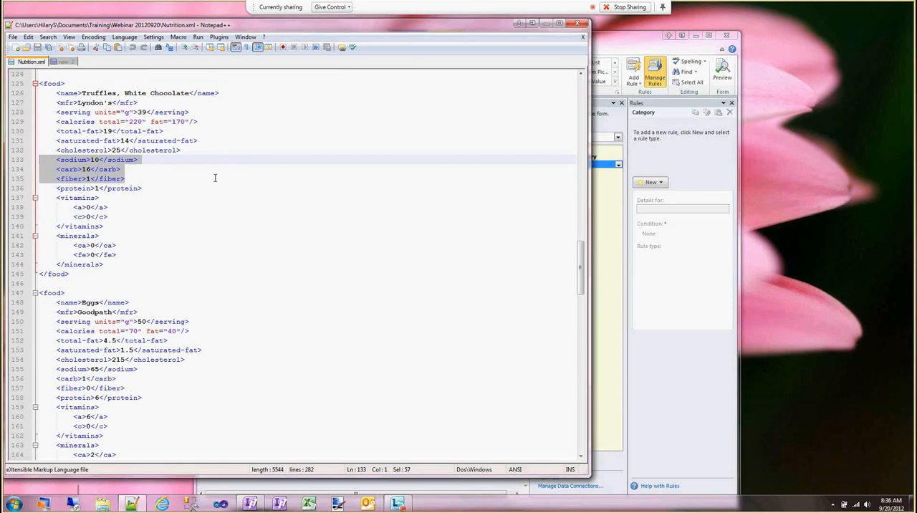
mouse_move(245, 174)
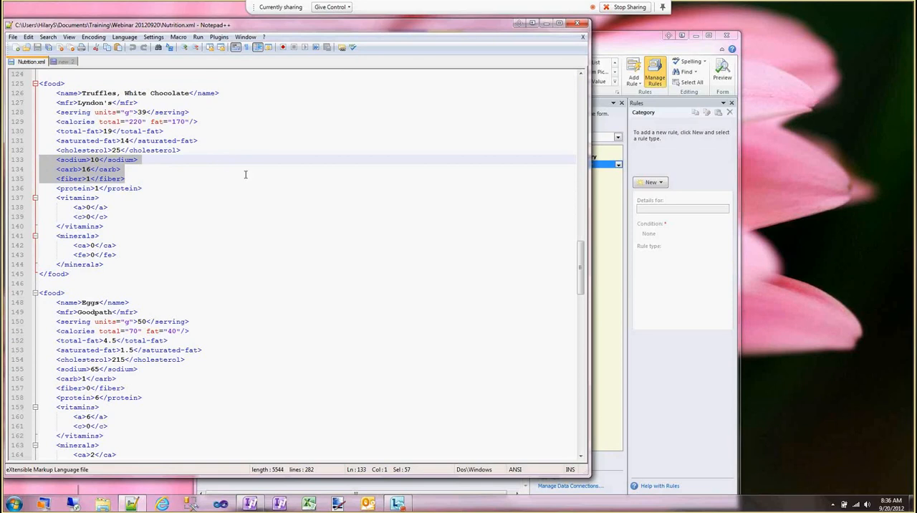
mouse_move(609, 314)
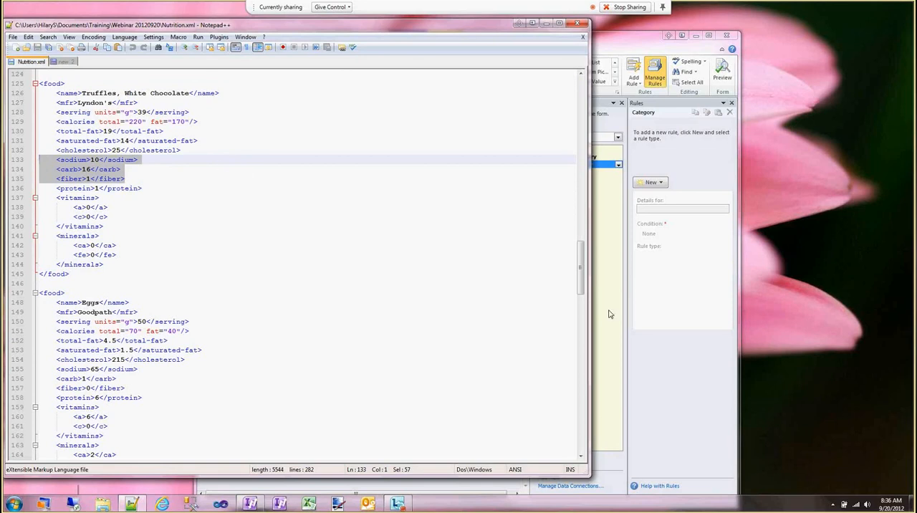
mouse_move(622, 327)
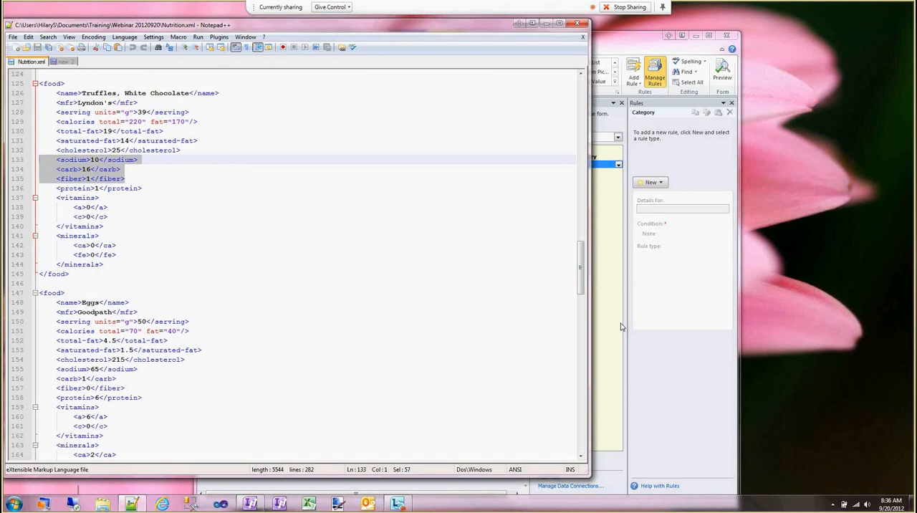